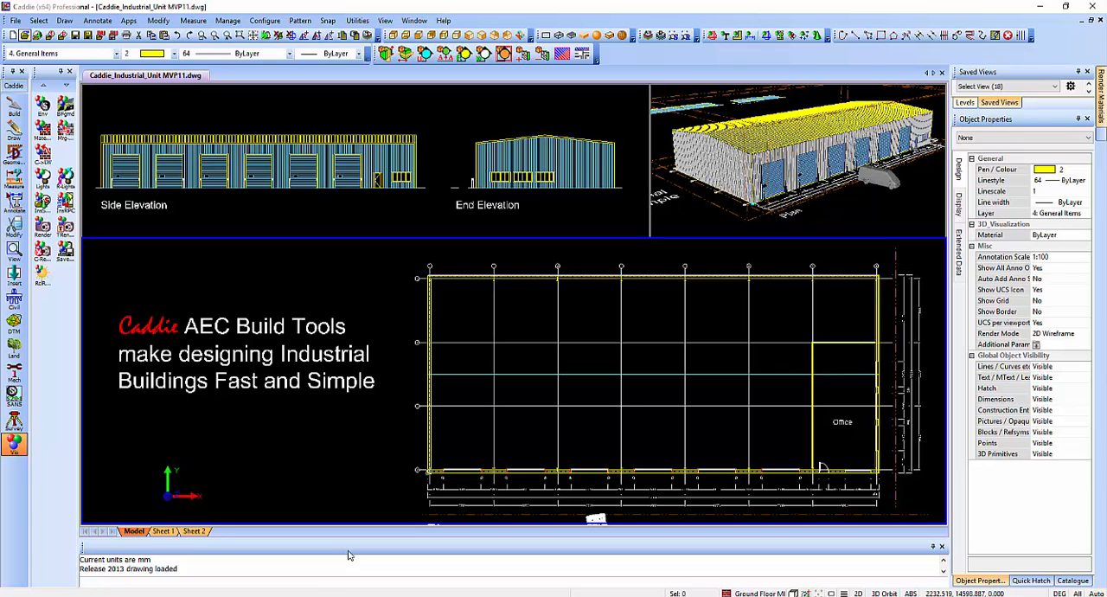
mouse_move(152, 481)
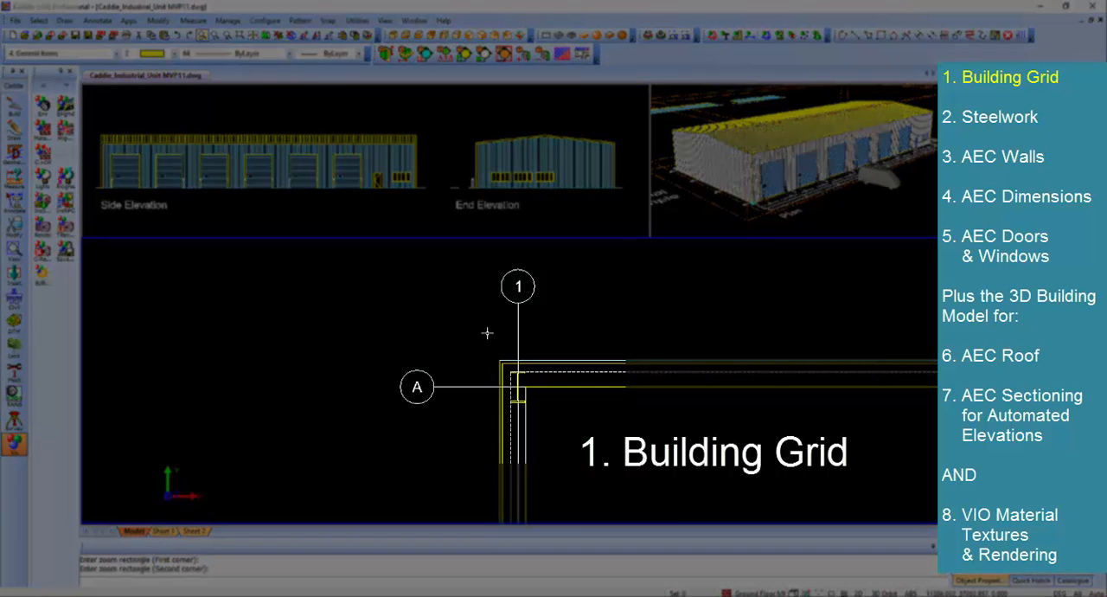
mouse_move(398, 373)
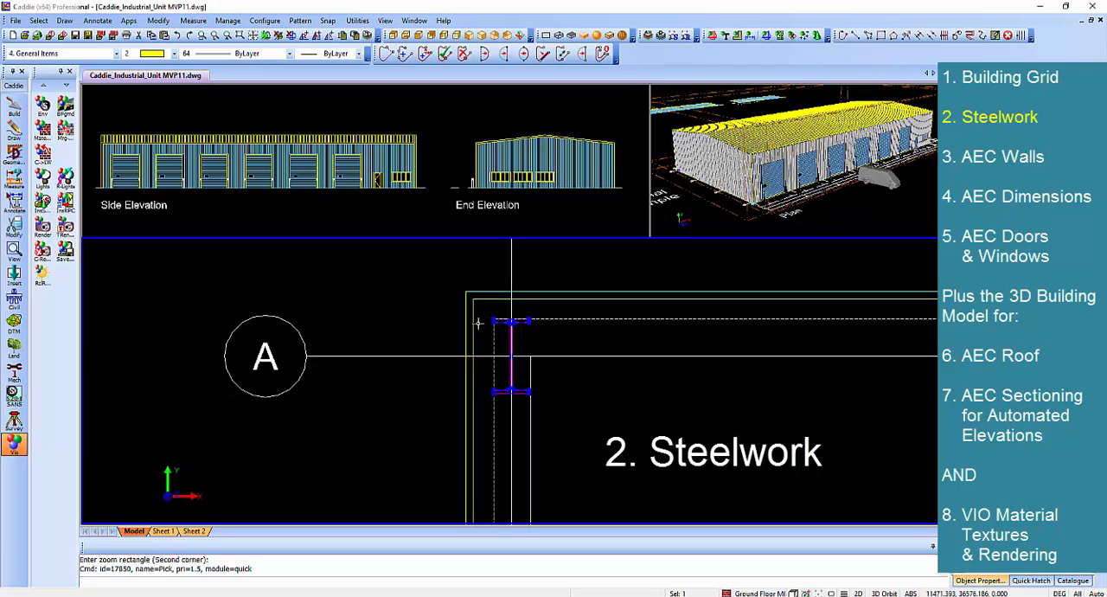
mouse_move(460, 332)
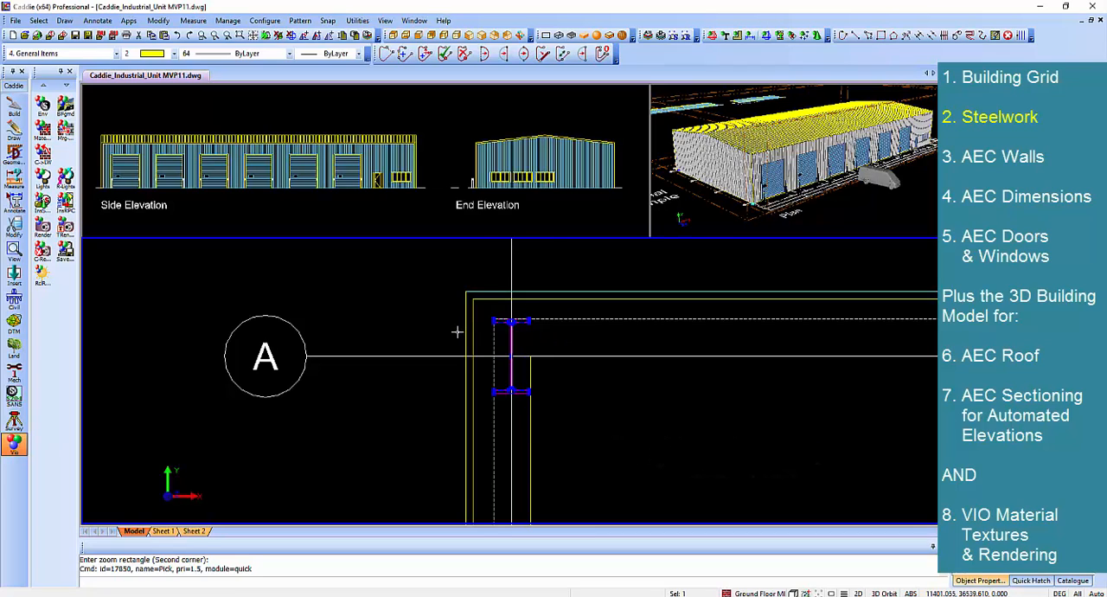
mouse_move(510, 351)
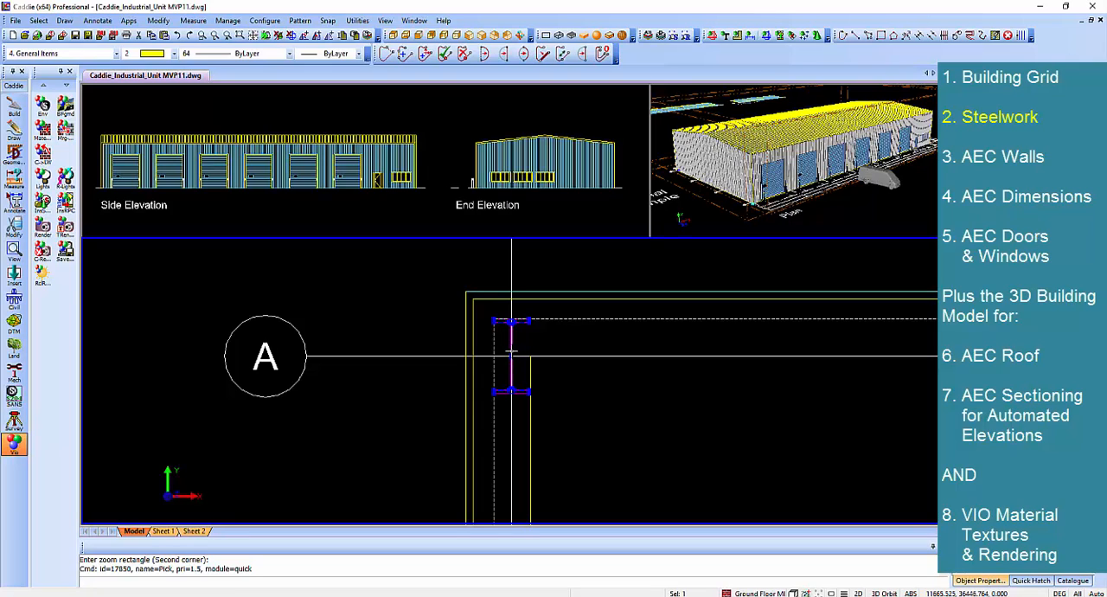
mouse_move(519, 357)
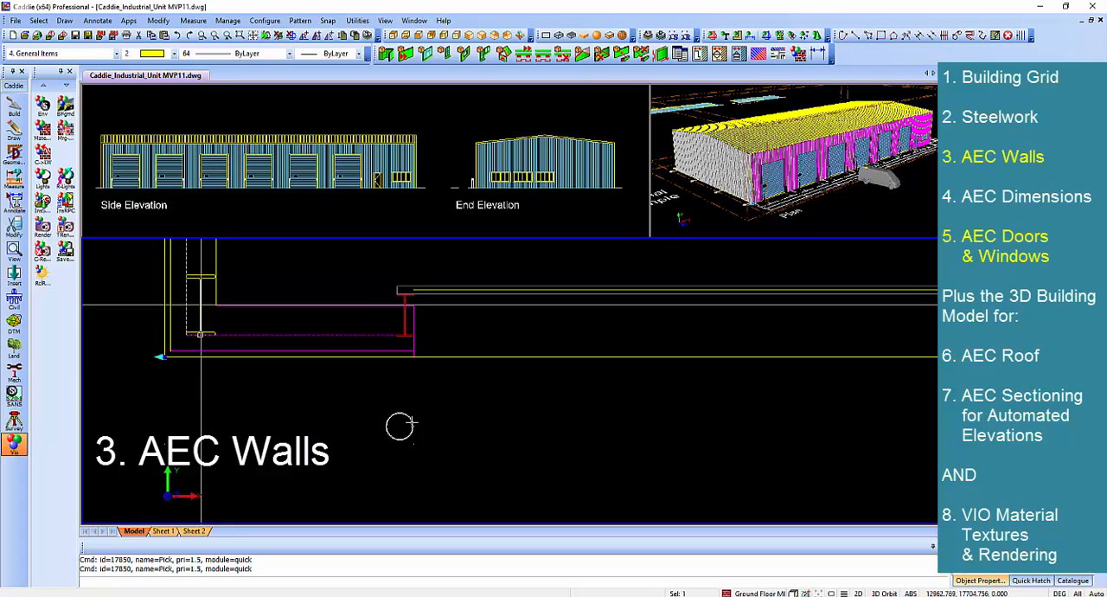
mouse_move(408, 408)
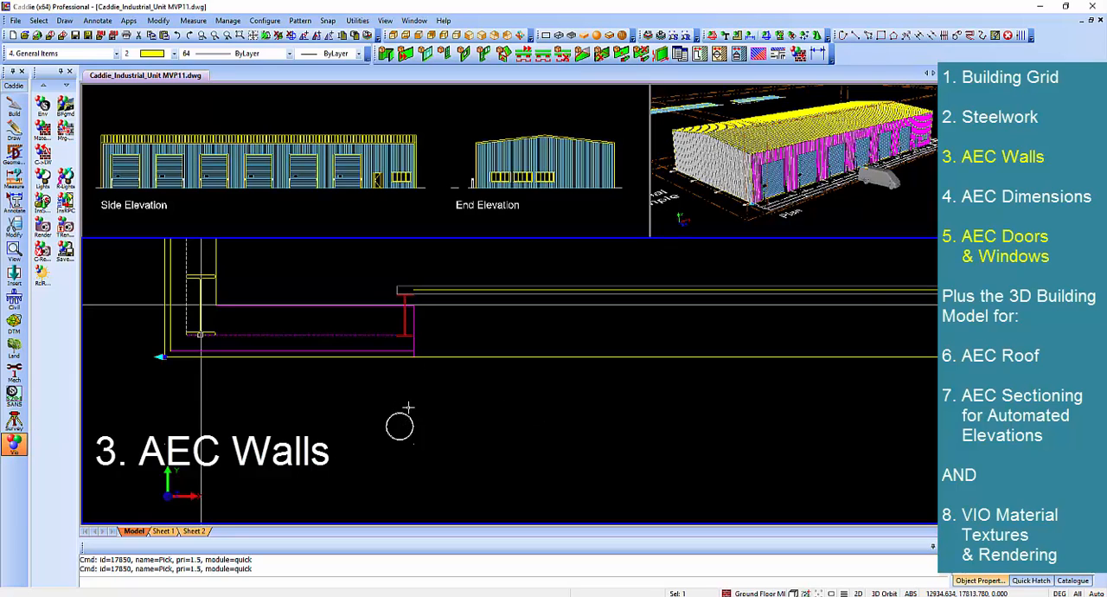
mouse_move(400, 426)
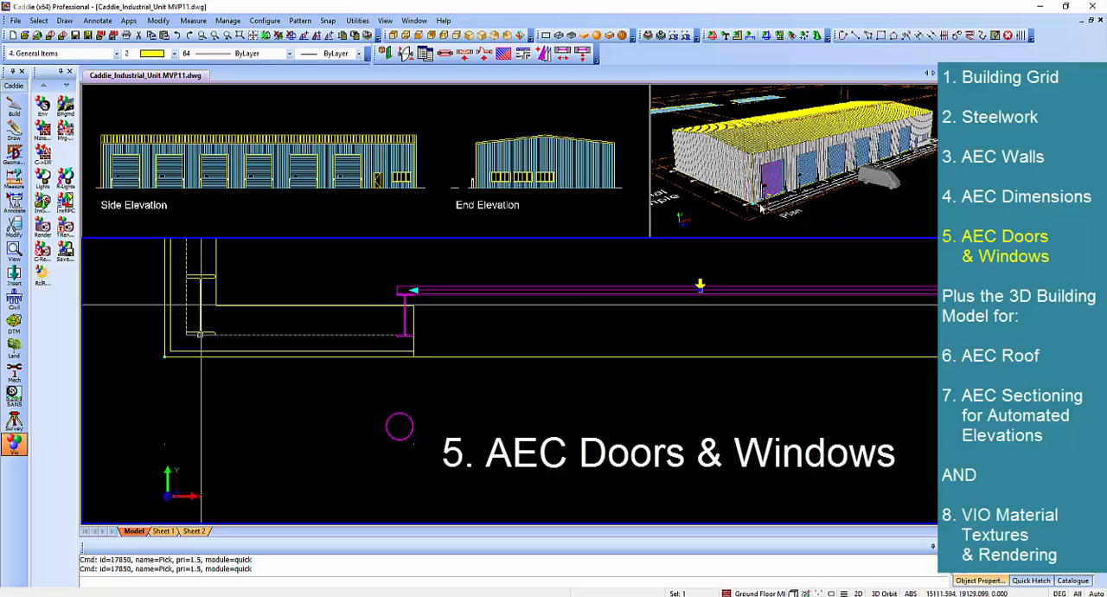
mouse_move(401, 401)
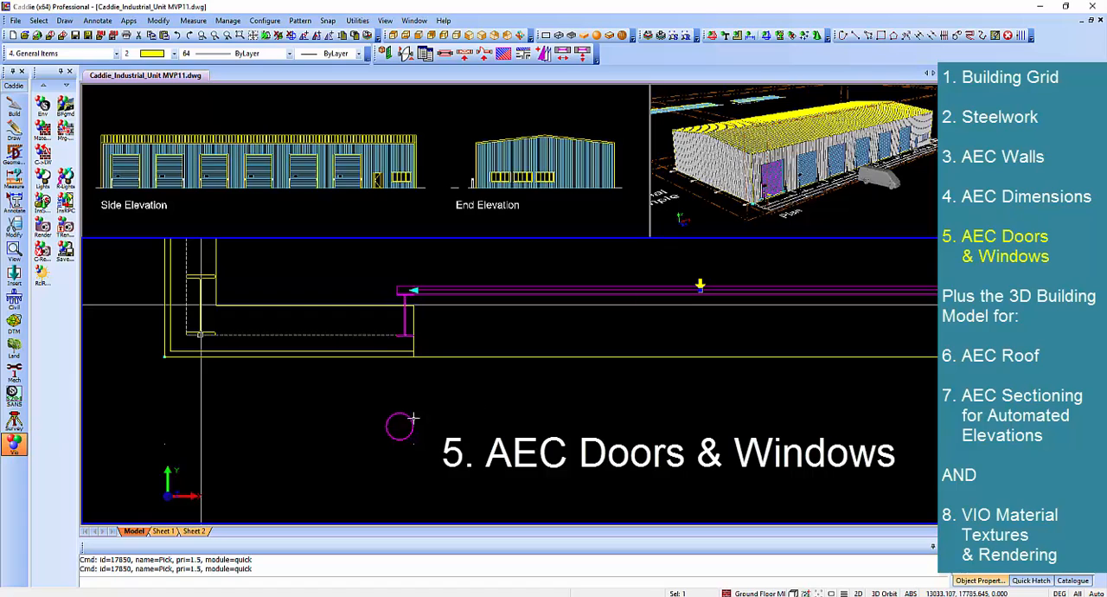
mouse_move(408, 450)
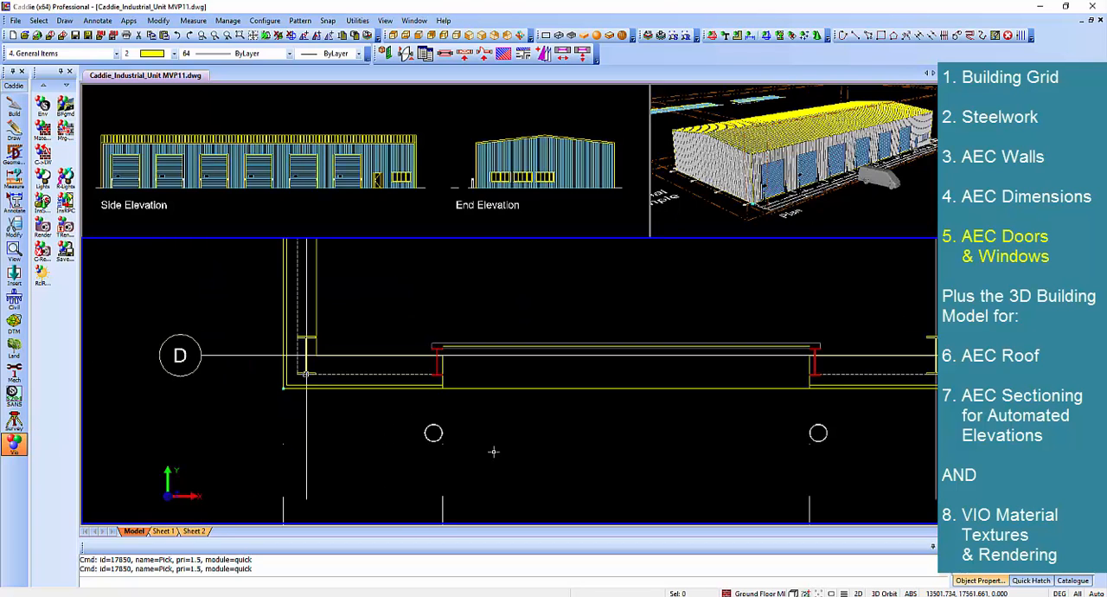
View the rendered PNG of the unit with its row of blue roller doors in Photos.
click(1026, 197)
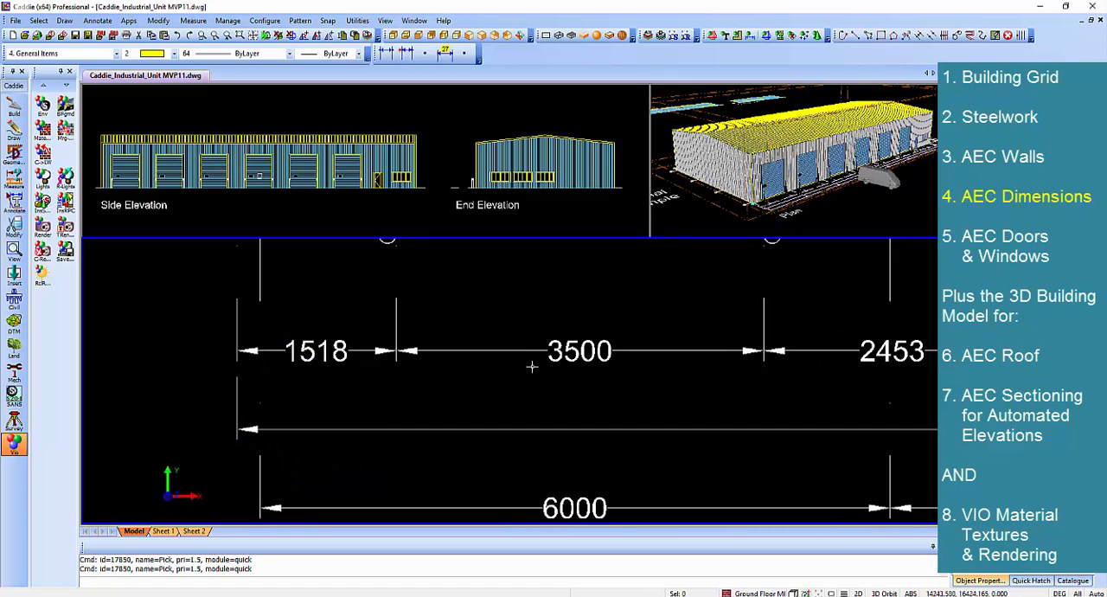
mouse_move(685, 378)
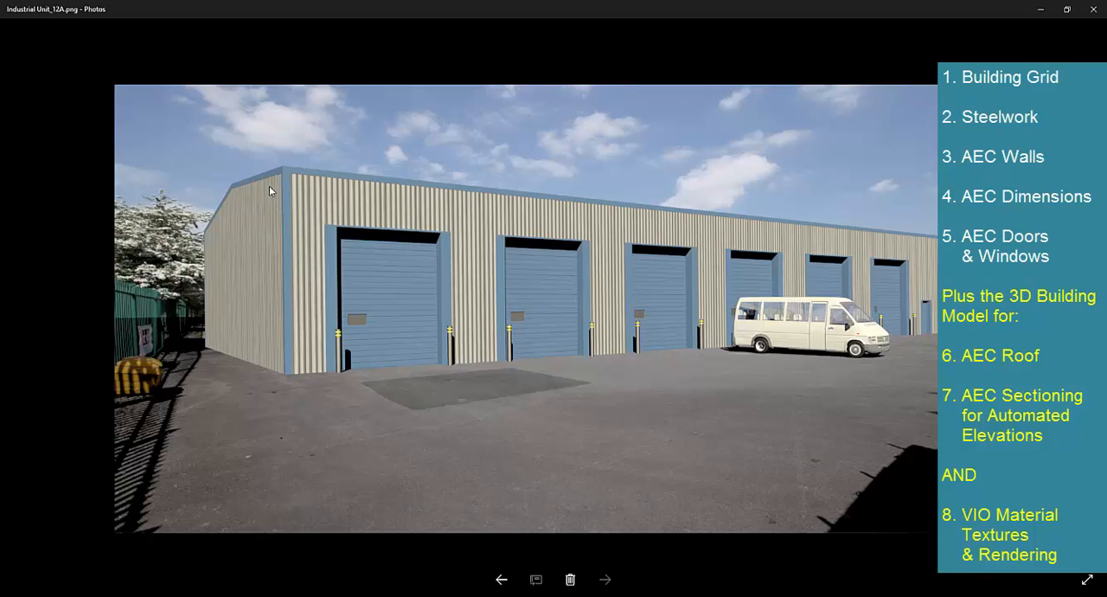
mouse_move(395, 275)
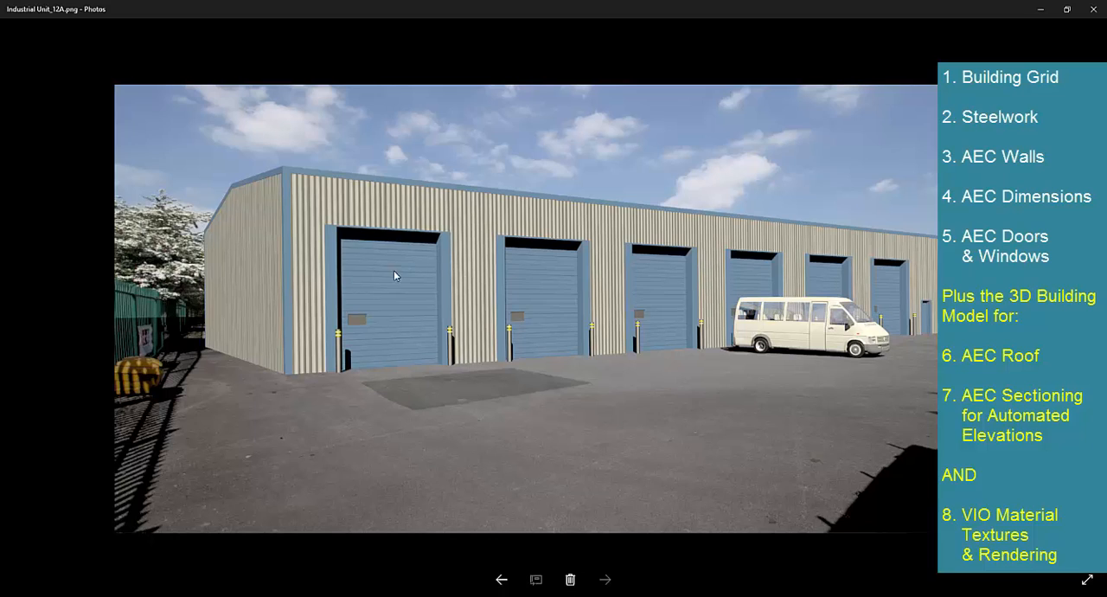
mouse_move(446, 351)
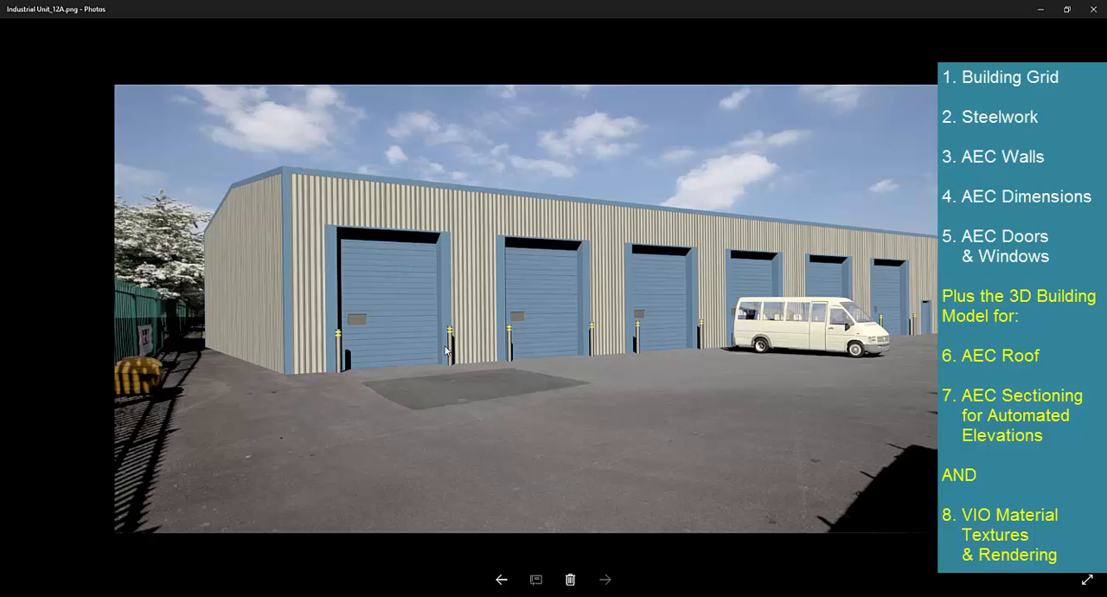
mouse_move(436, 365)
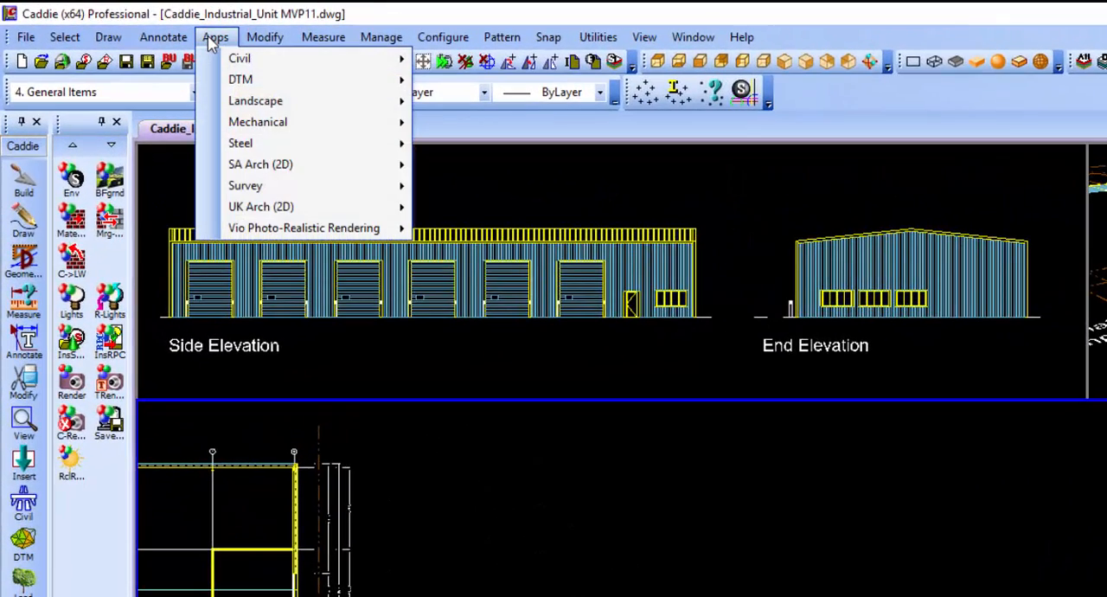
mouse_move(256, 121)
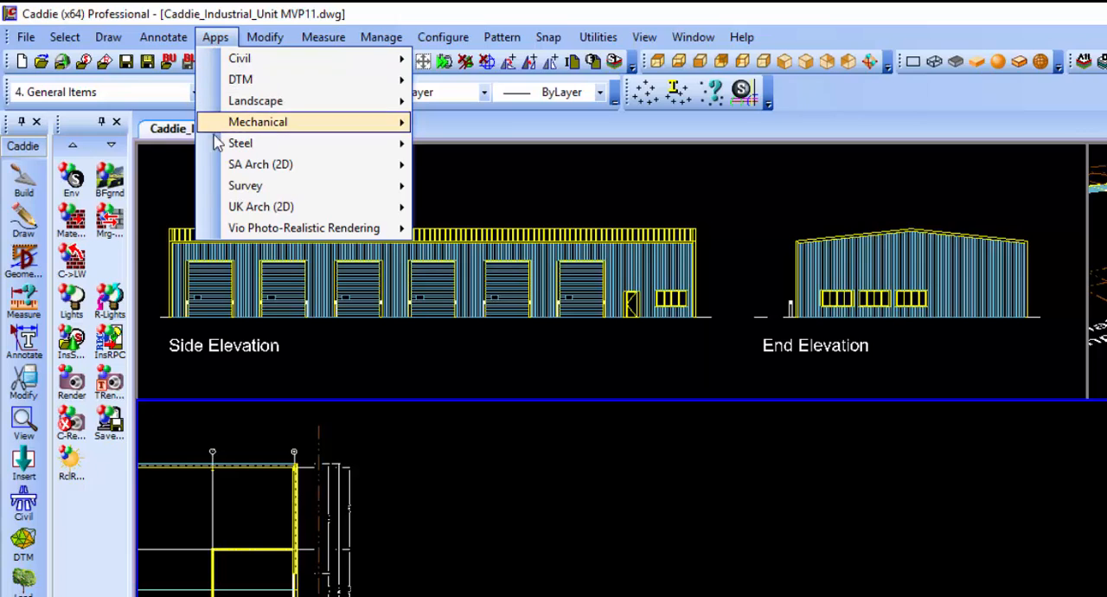
mouse_move(260, 164)
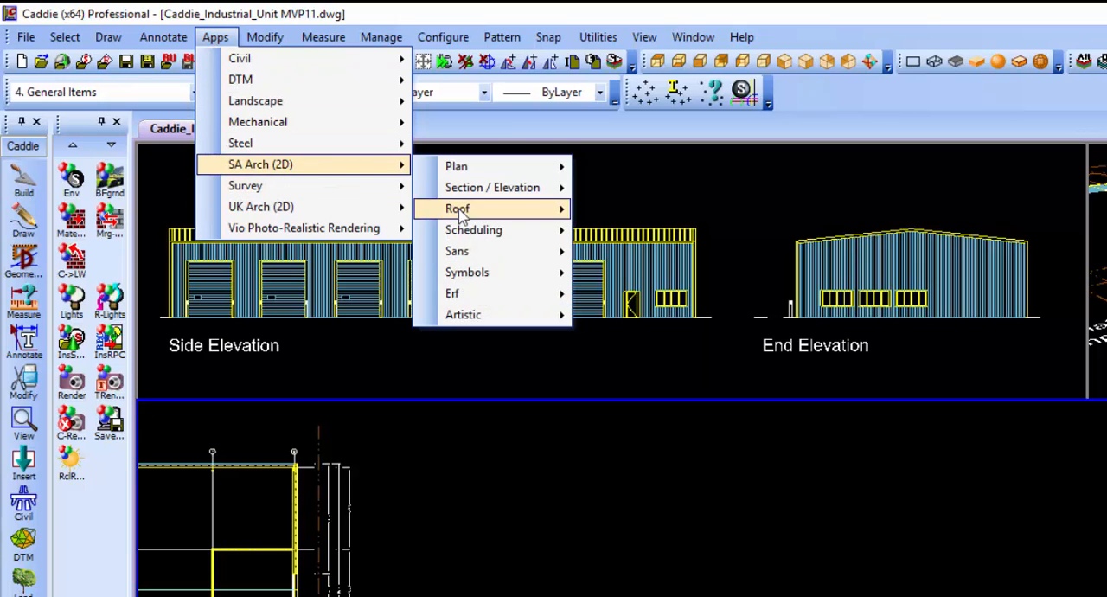
mouse_move(453, 294)
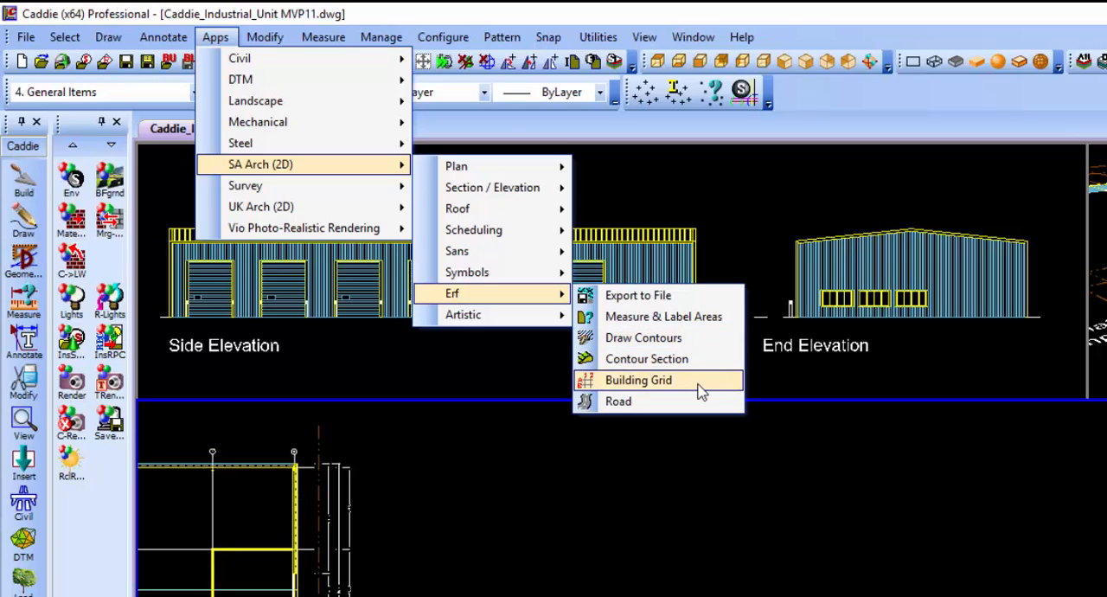
Create a building grid via SA Arch with X and Y spacing 6000 and pick its corners.
click(638, 380)
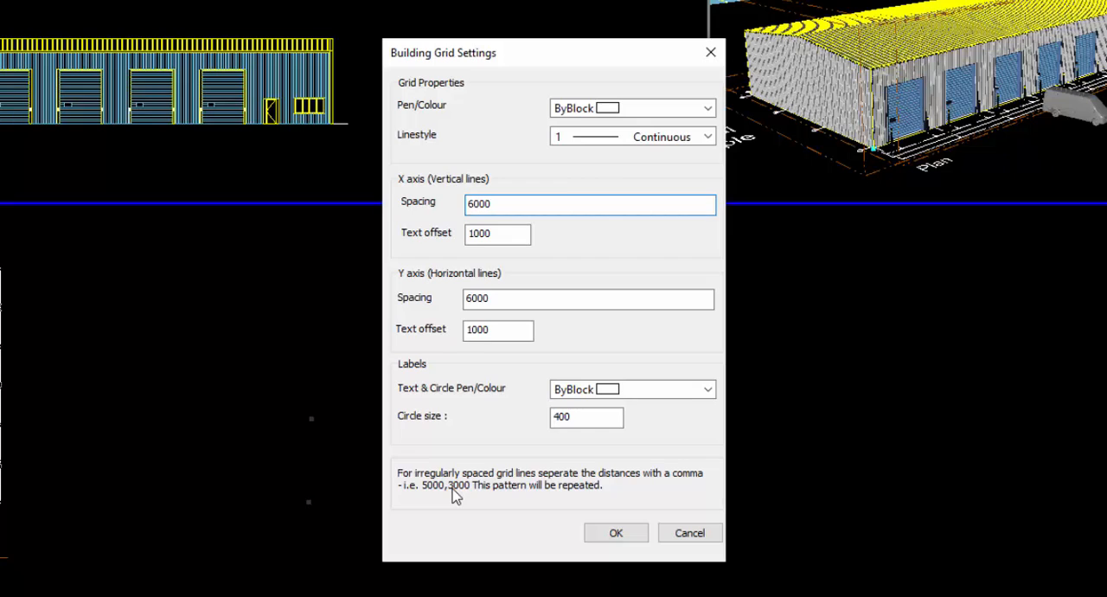
click(588, 204)
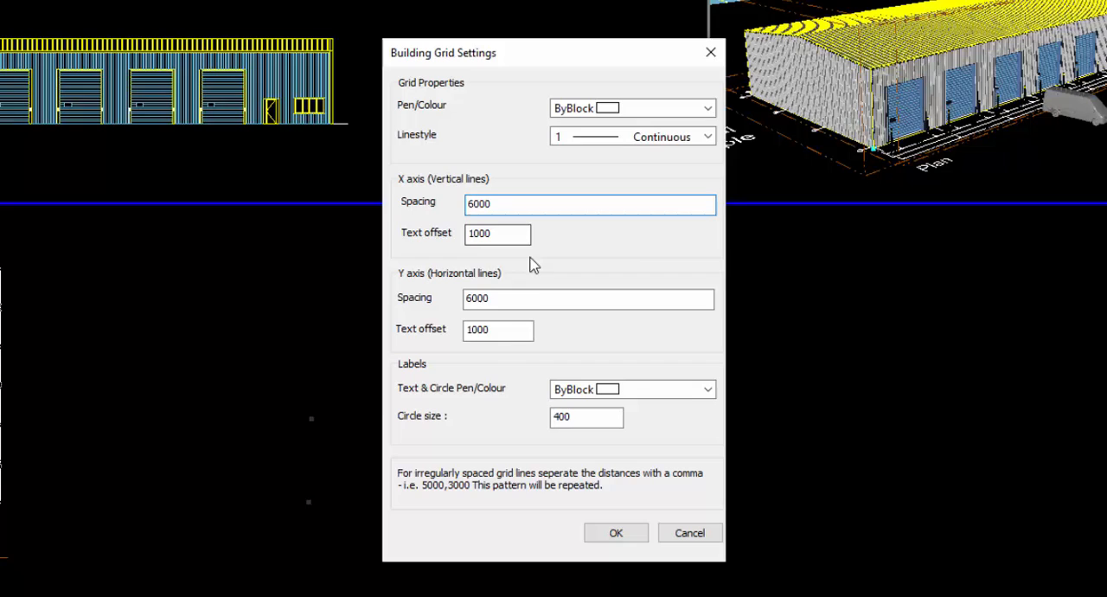
mouse_move(596, 464)
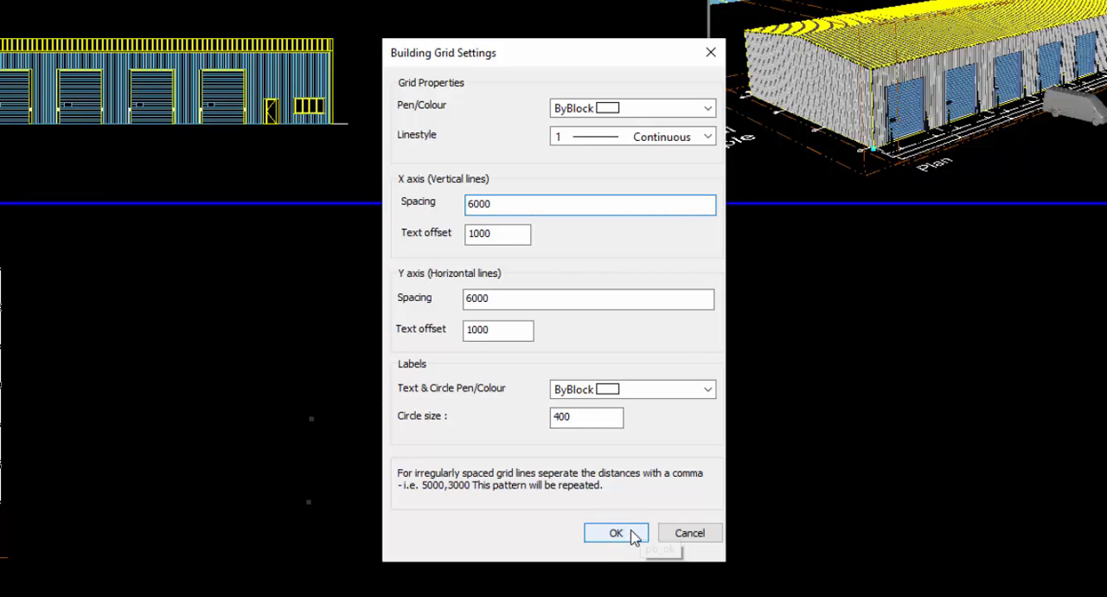
click(616, 533)
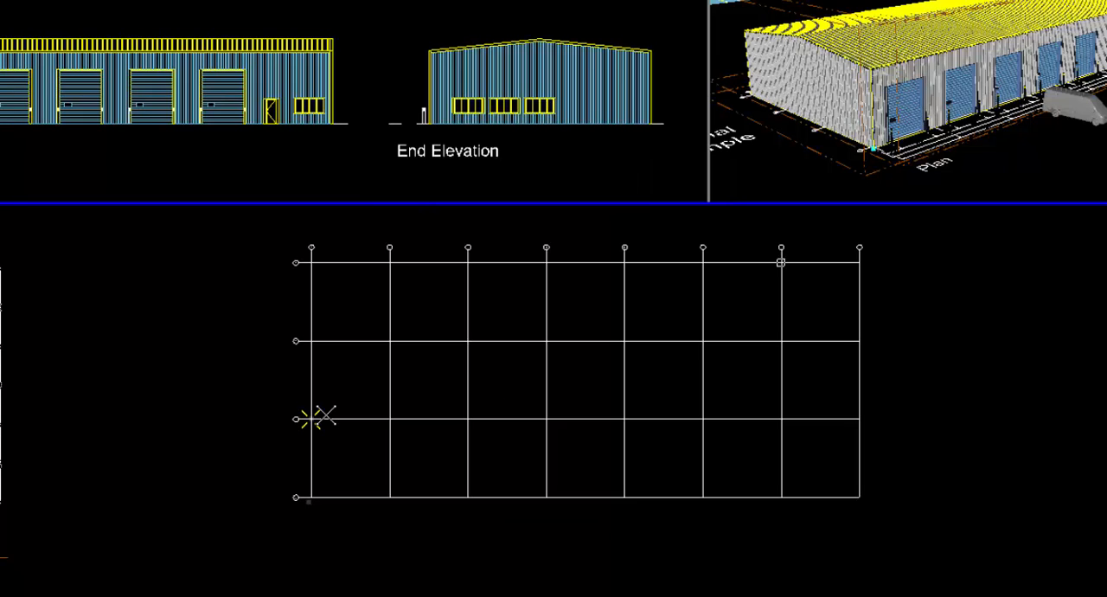
mouse_move(297, 273)
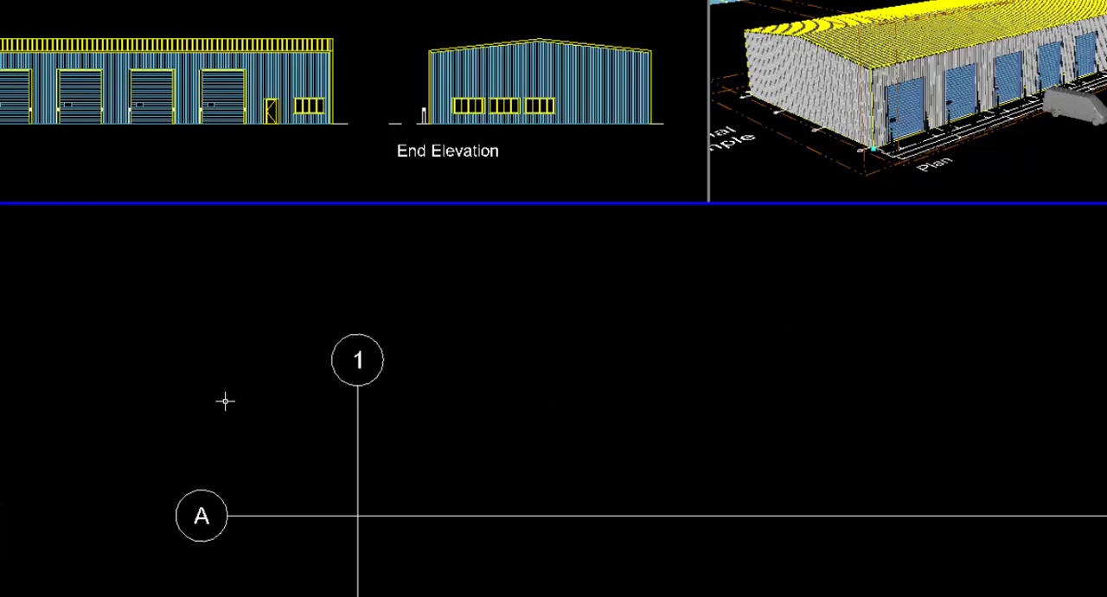
mouse_move(394, 420)
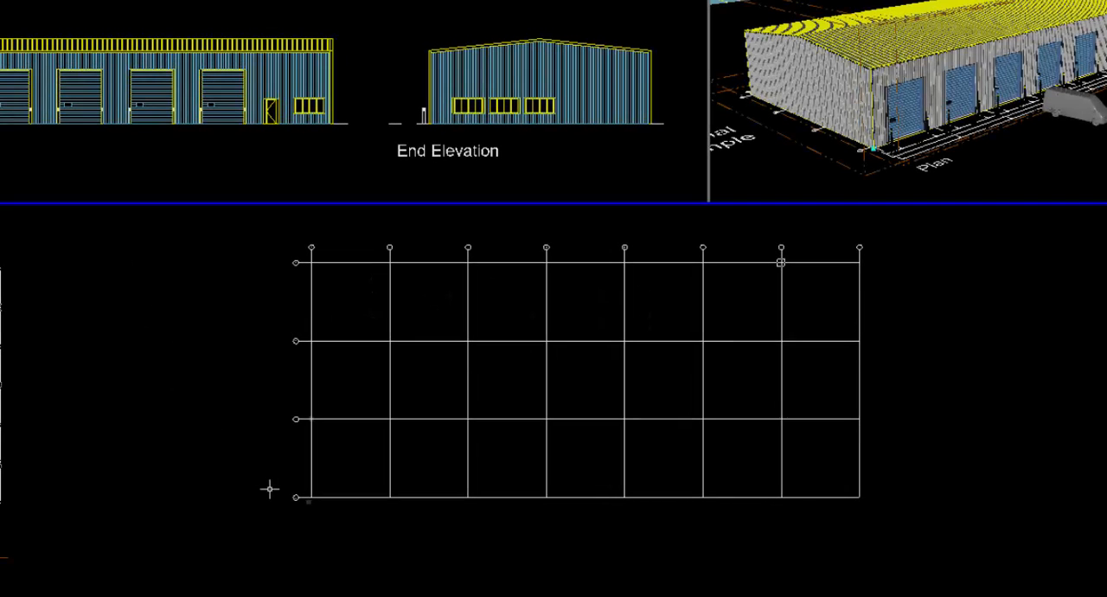
mouse_move(207, 424)
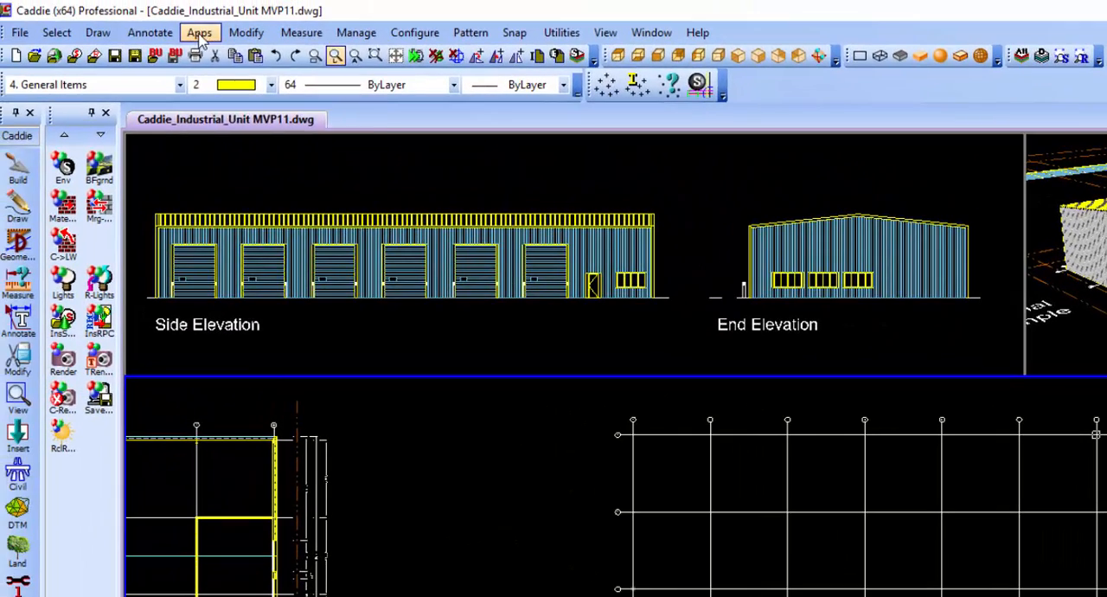
Choose the 356X171X67 parallel-flange I-section as the steel column profile.
click(199, 31)
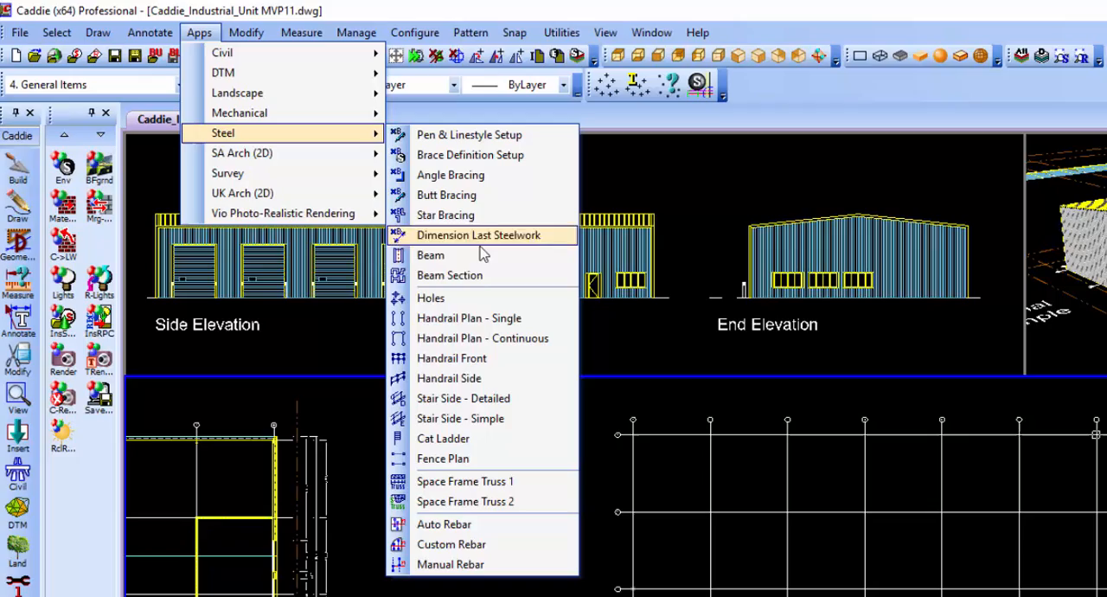
click(431, 254)
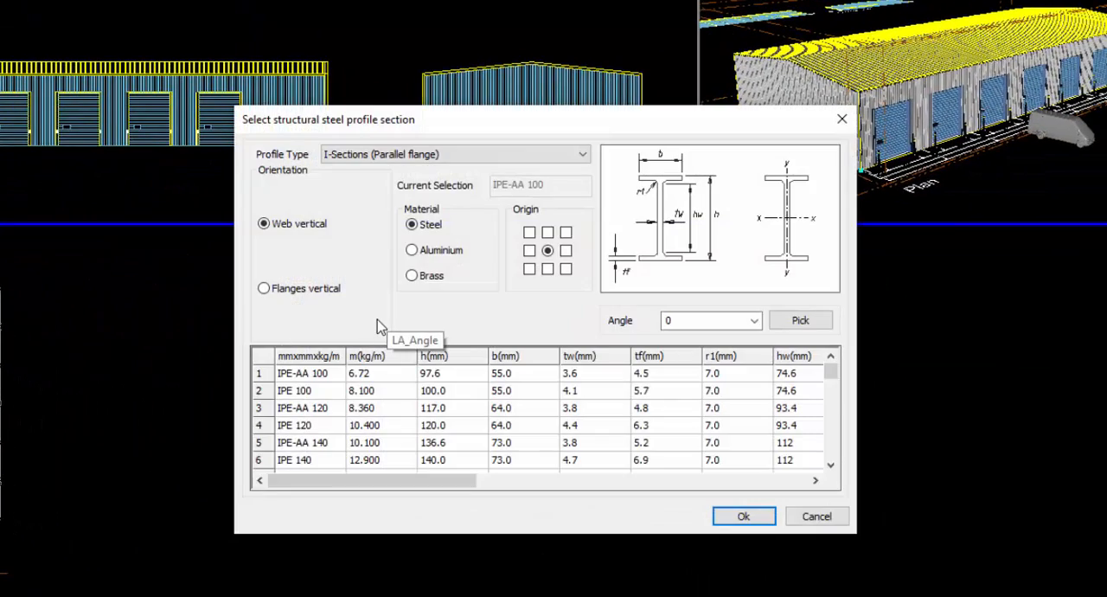
mouse_move(422, 142)
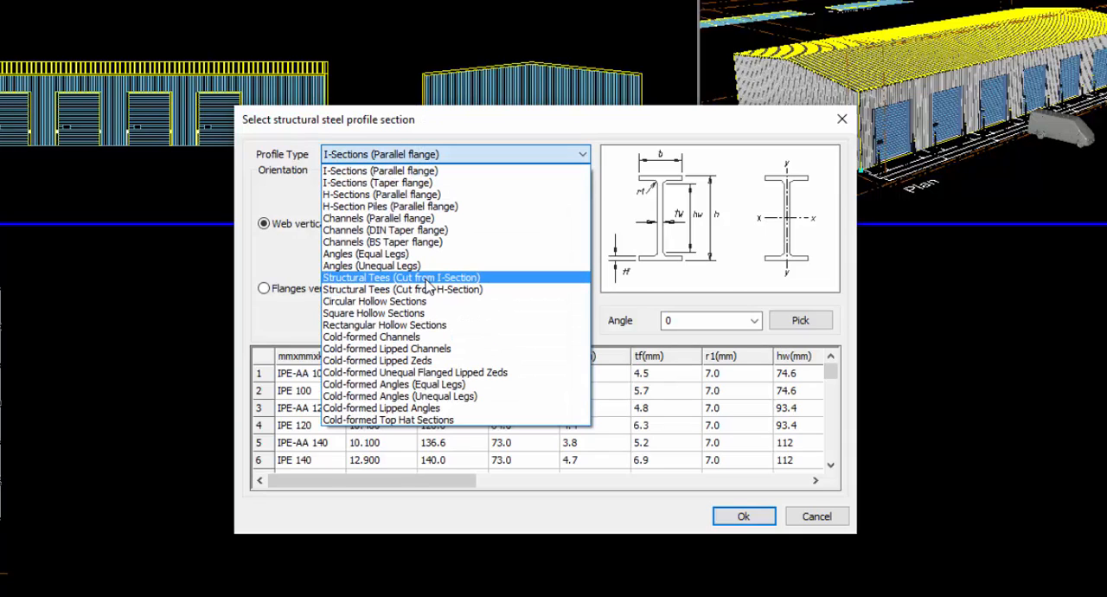
mouse_move(433, 183)
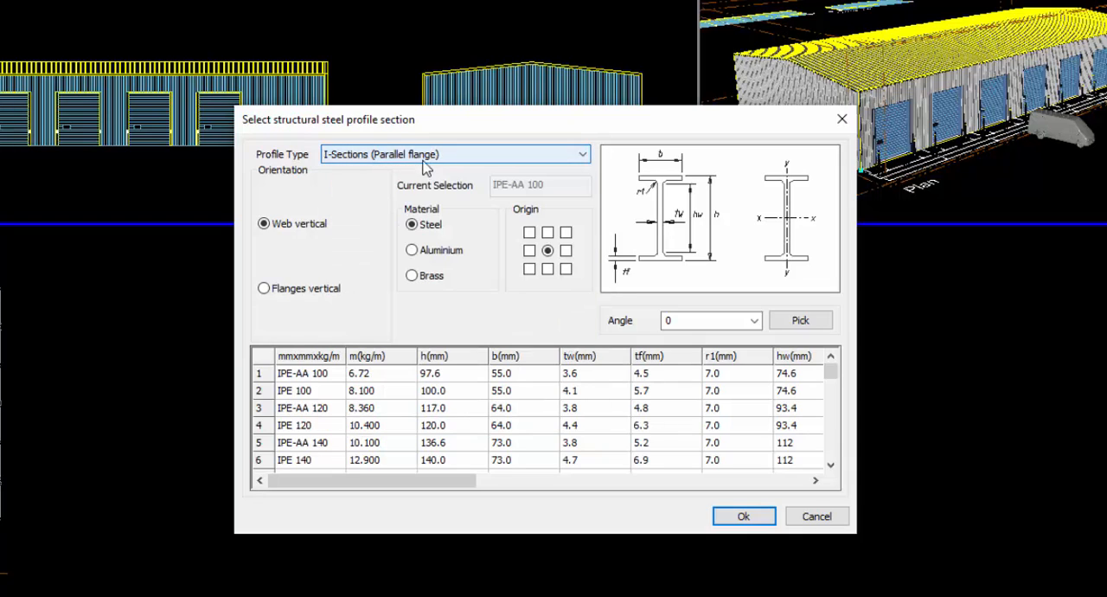
mouse_move(892, 456)
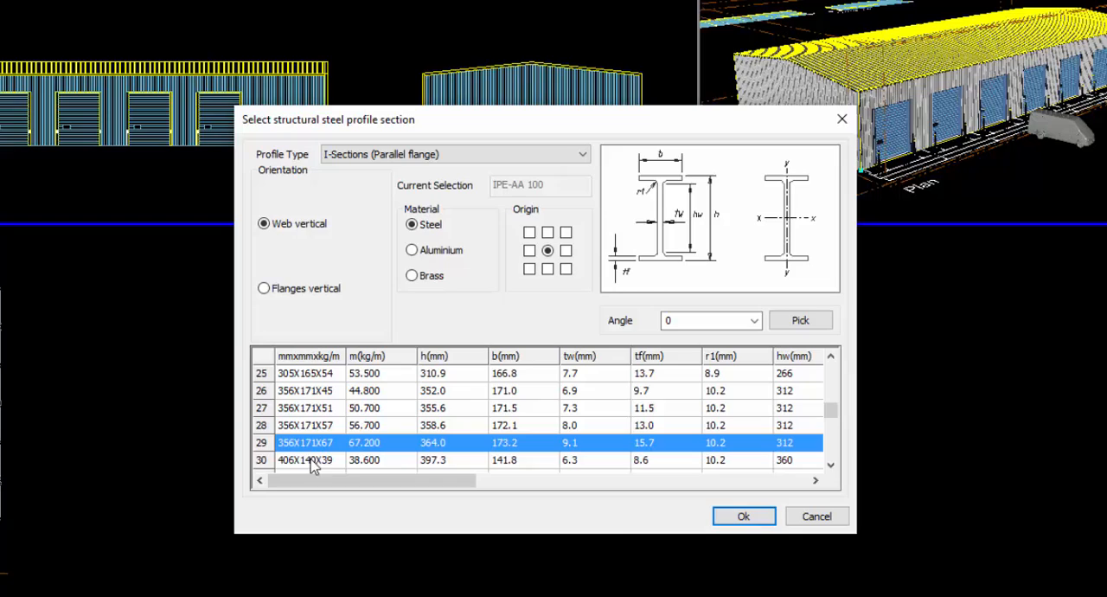
click(742, 515)
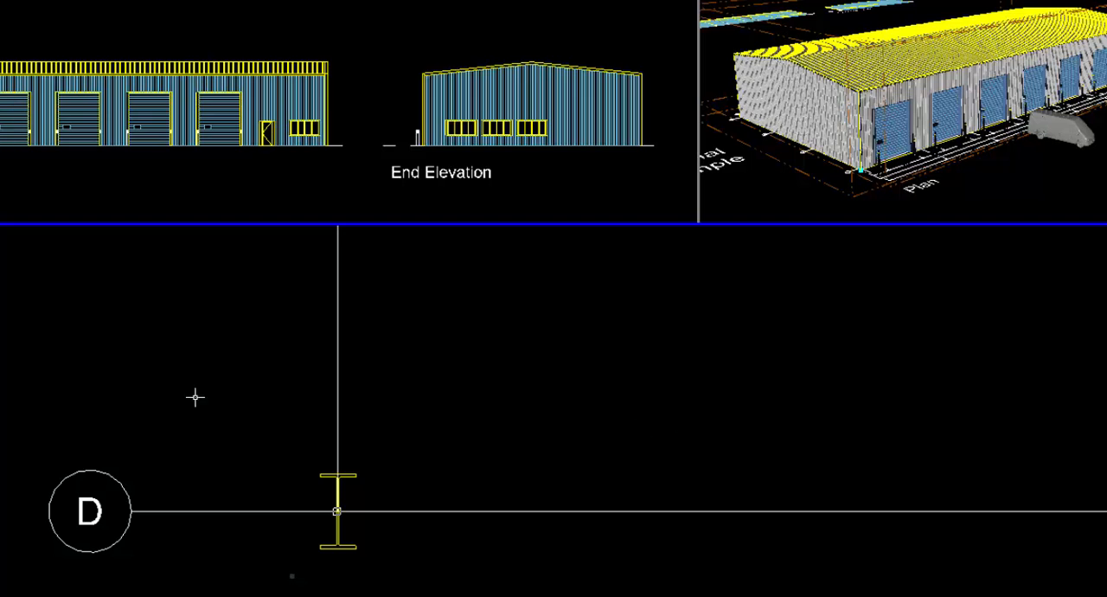
mouse_move(268, 515)
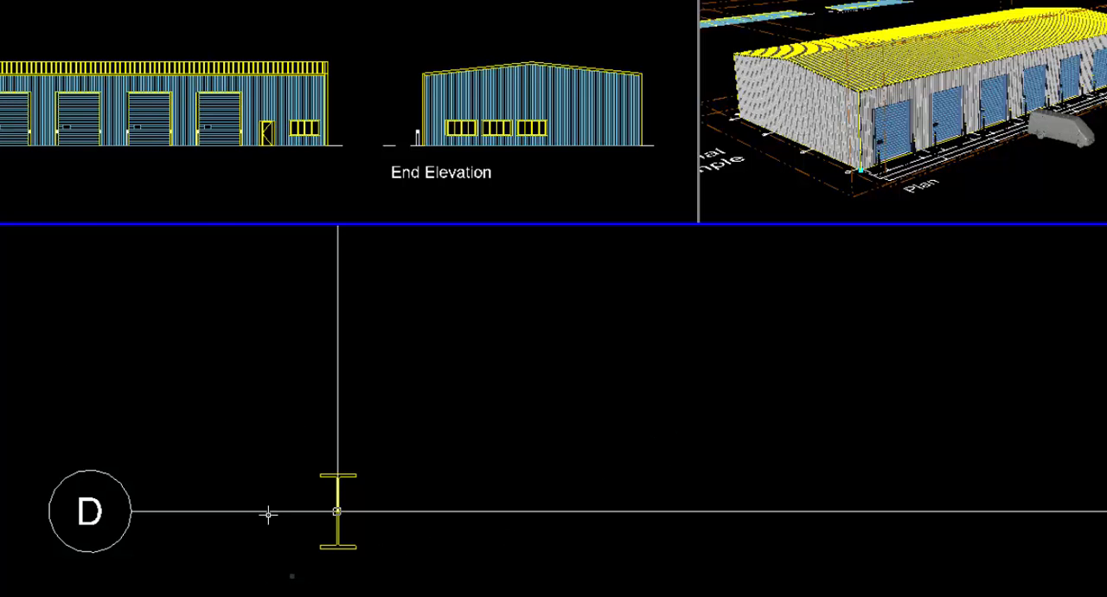
Place the column and matrix-array it 8 by 2 at 6000 by 18000 spacing.
right_click(337, 511)
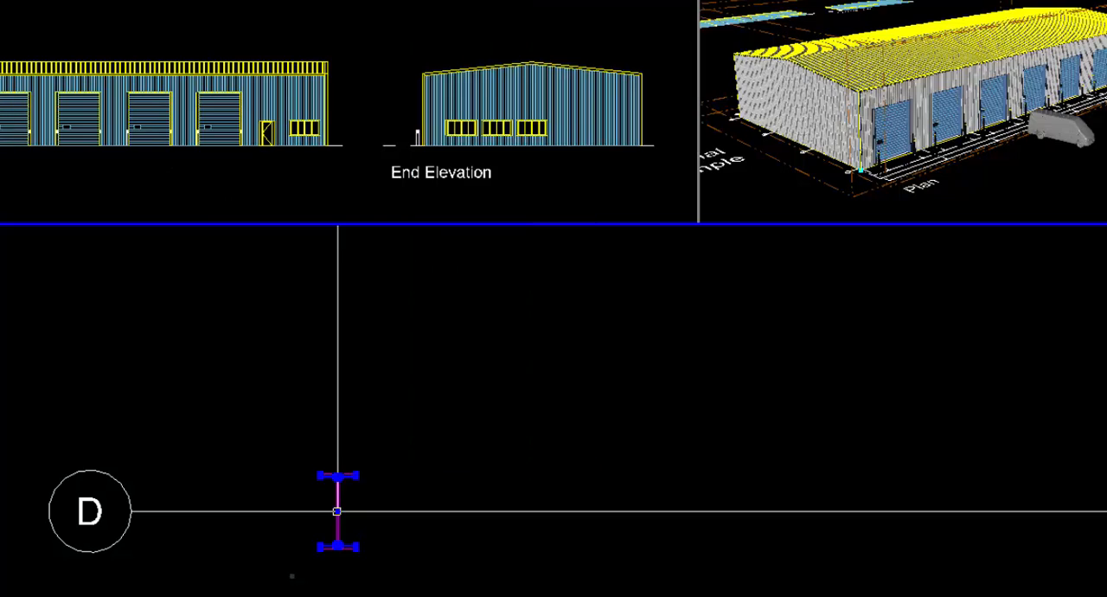
click(270, 34)
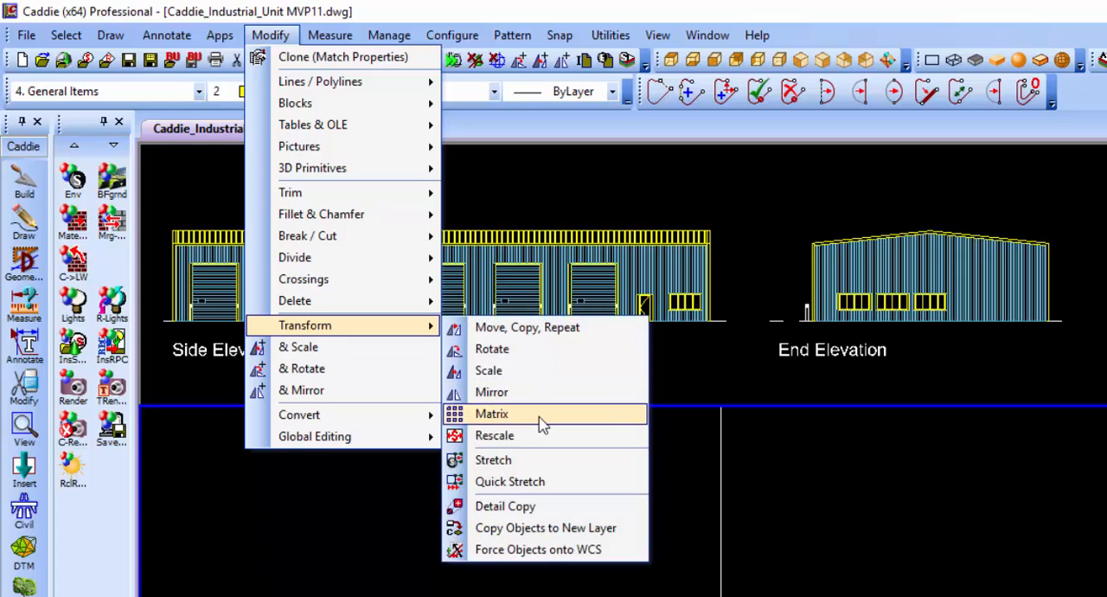
click(492, 413)
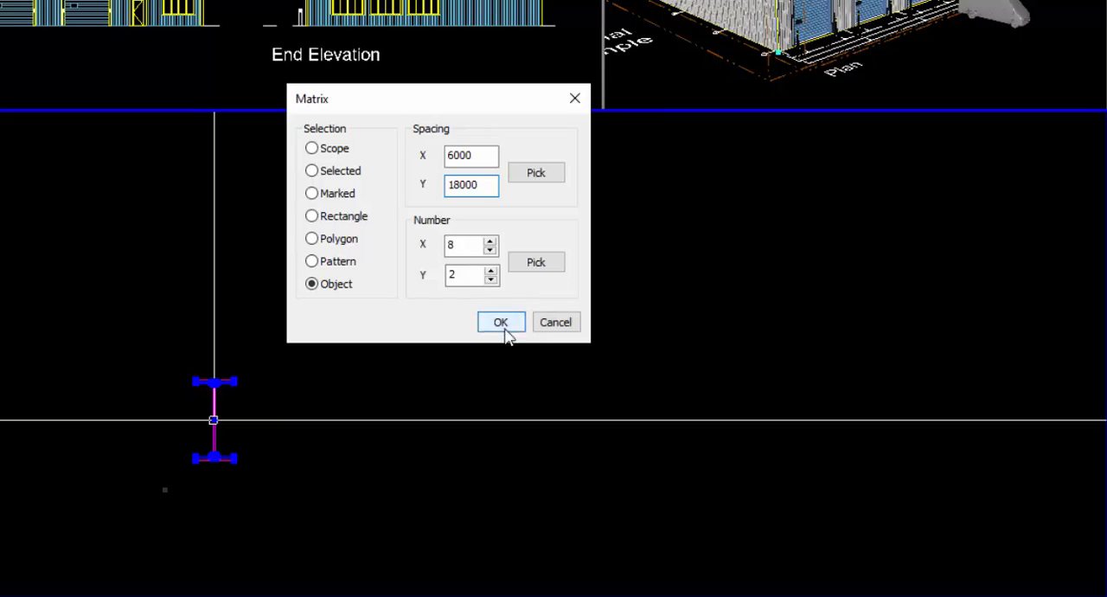
click(499, 321)
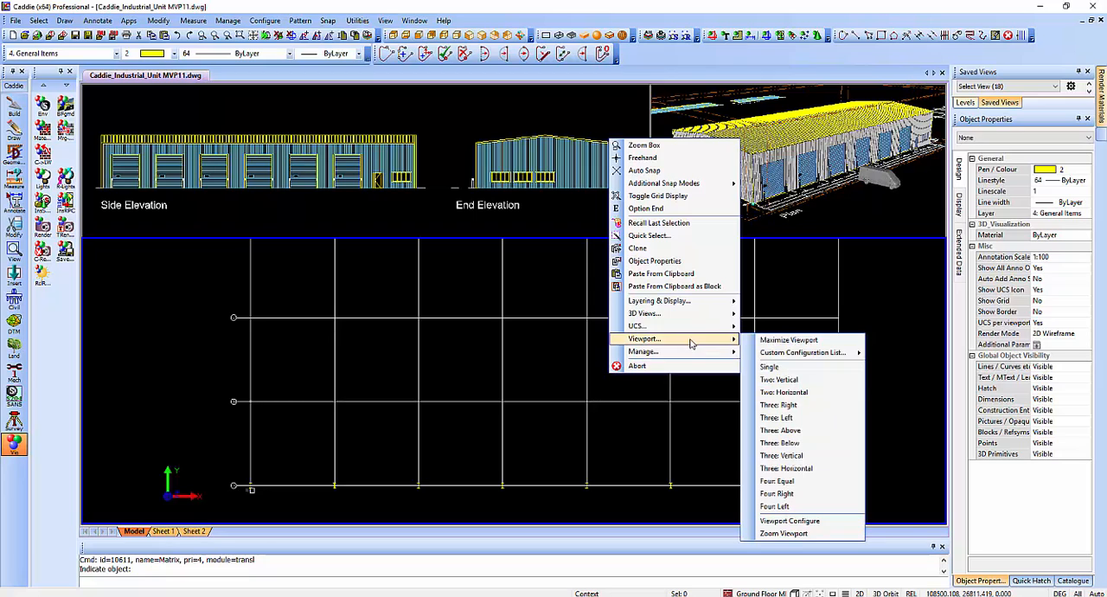
Maximize the plan viewport to fill the whole drawing window.
click(768, 366)
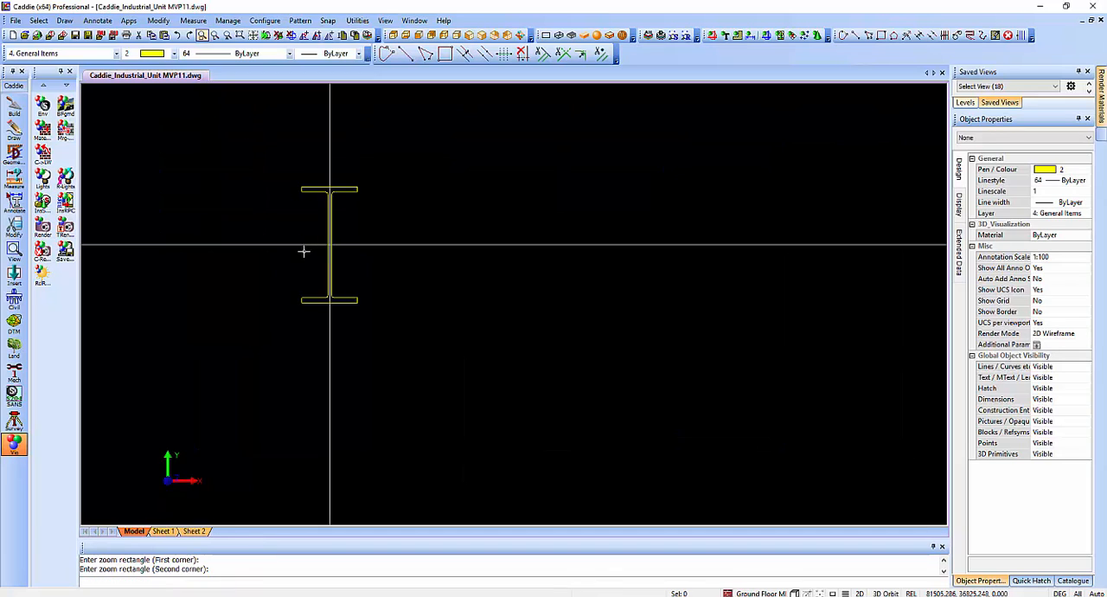
mouse_move(284, 263)
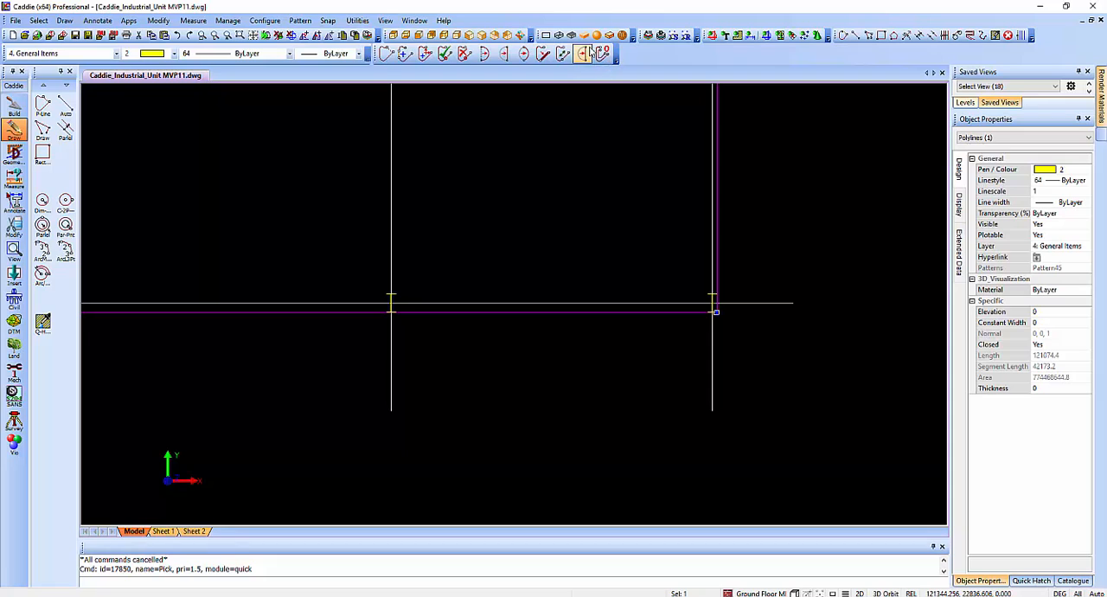
Parallel-offset the perimeter polyline outward by 135 to form the wall outline.
click(602, 52)
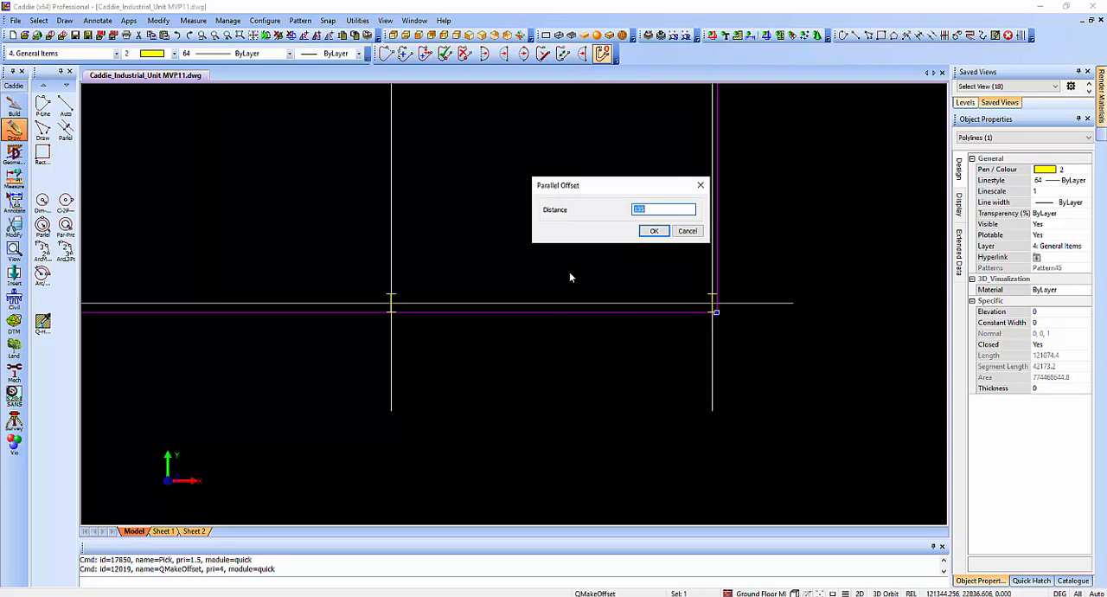
text(135)
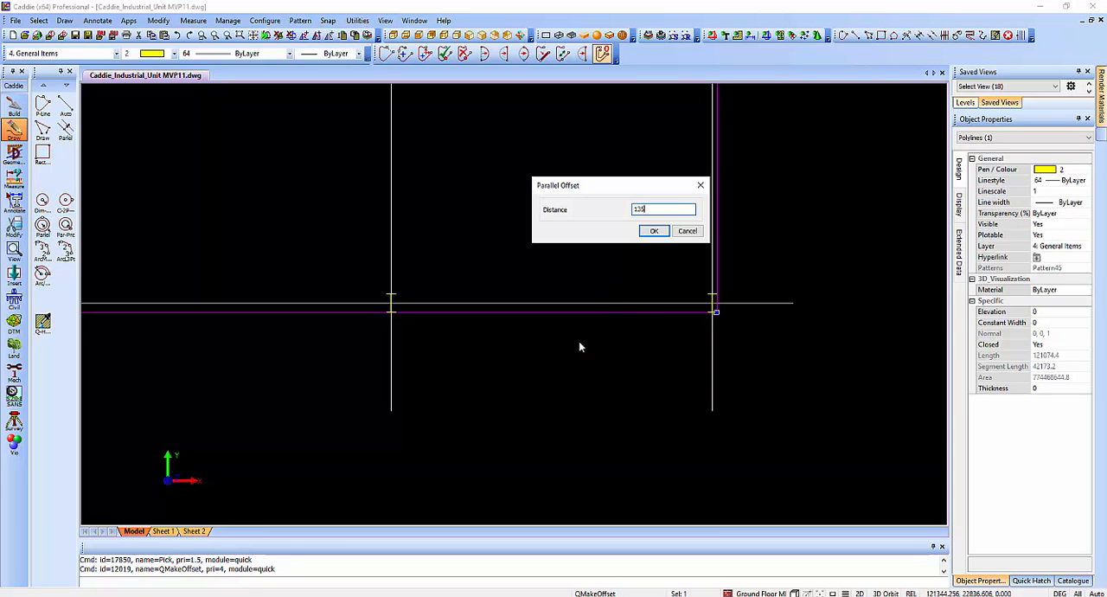
click(654, 230)
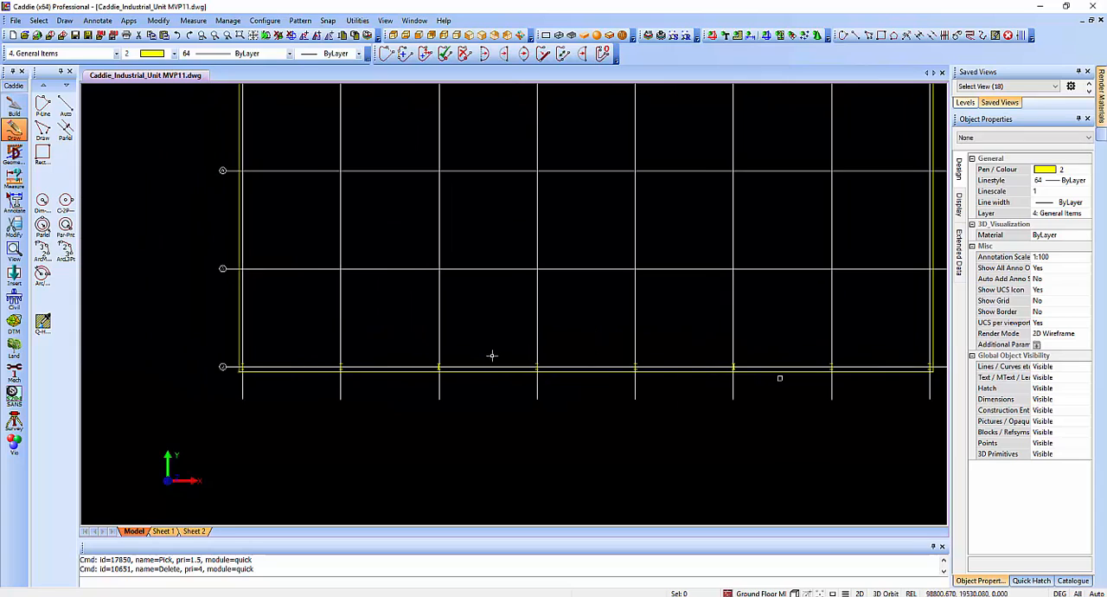
click(493, 370)
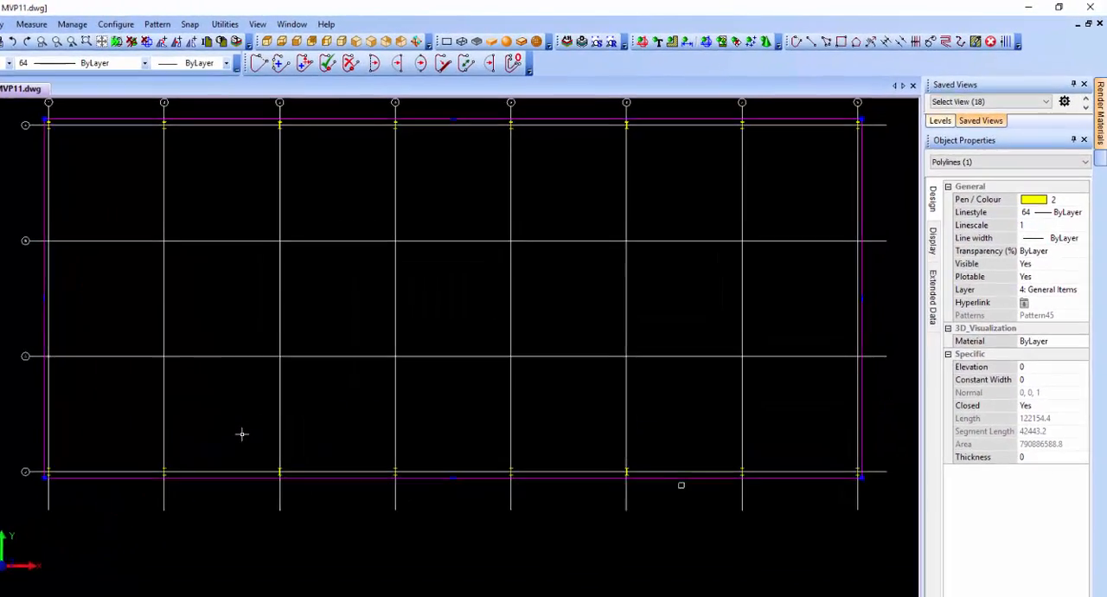
Convert the offset polyline to Wall.Cladding.135 walls, 6000 high and 135 wide.
right_click(242, 434)
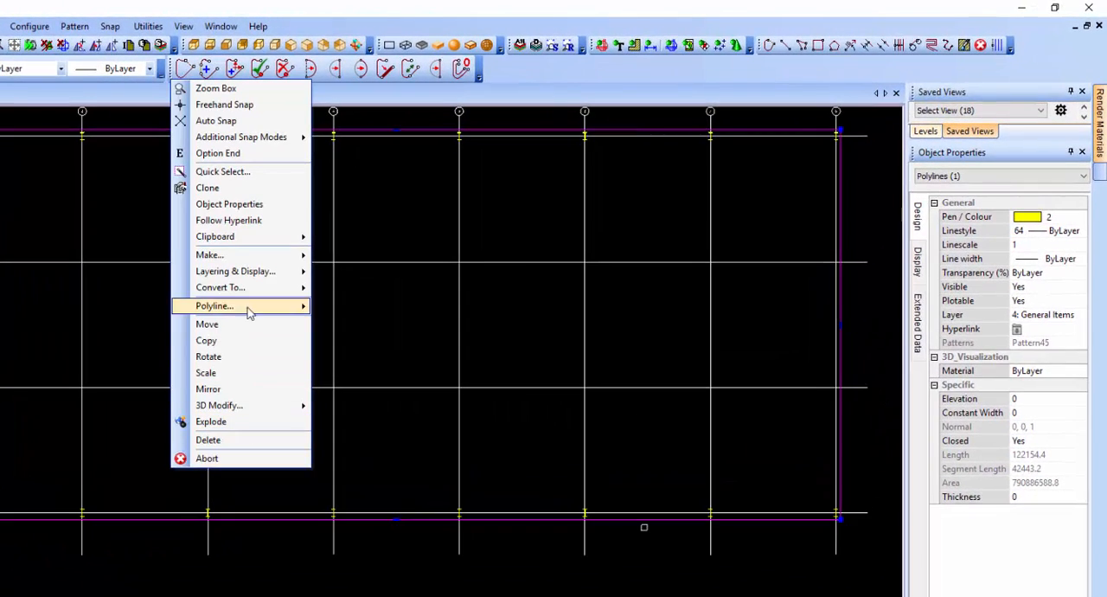
mouse_move(220, 287)
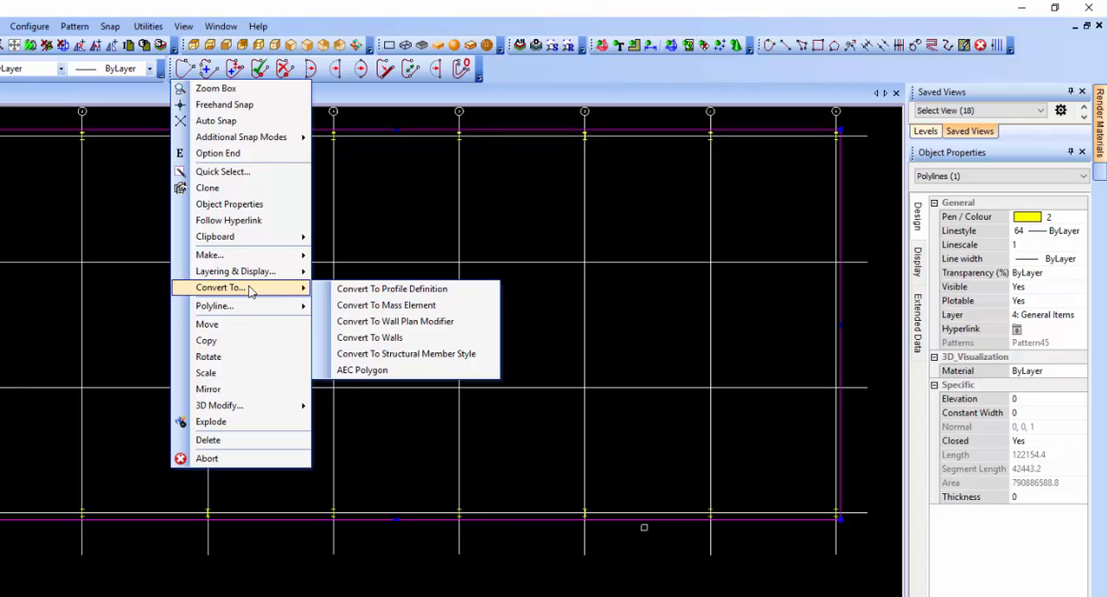
mouse_move(370, 337)
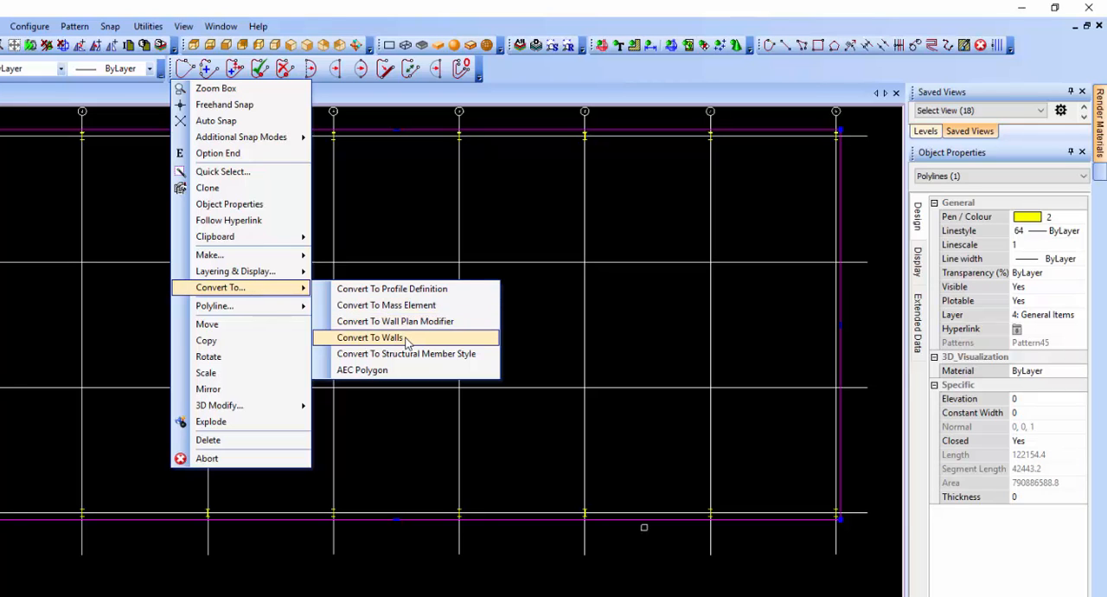
click(370, 337)
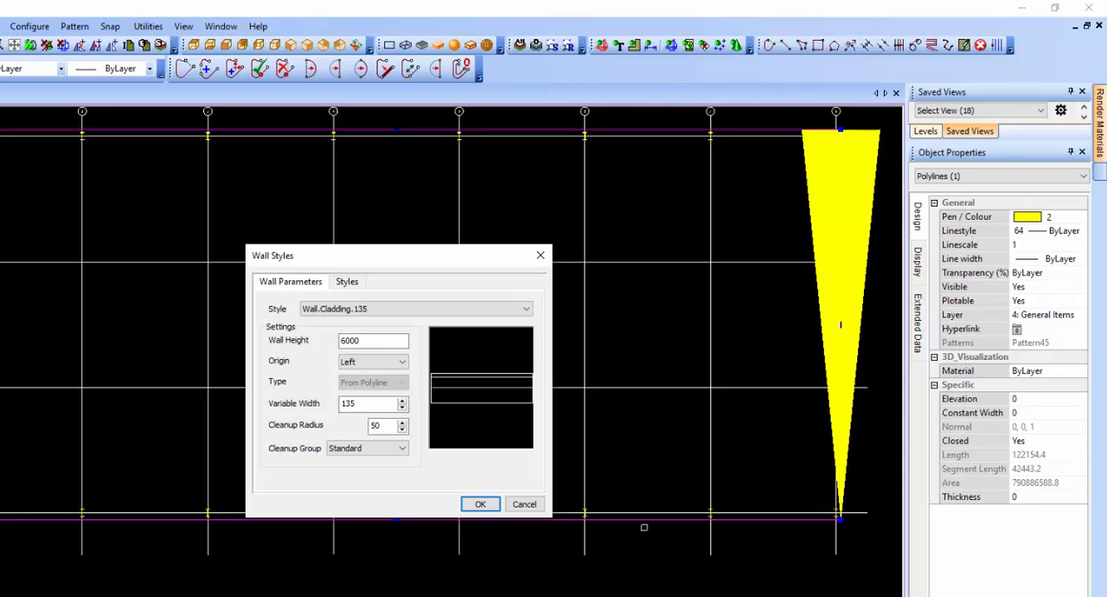
click(374, 340)
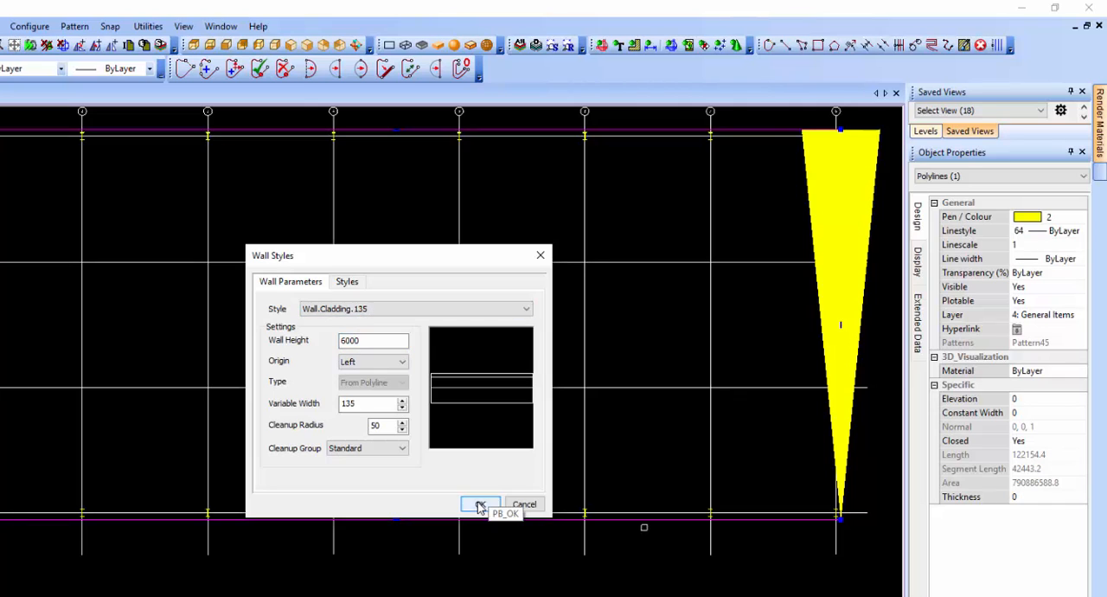
click(481, 505)
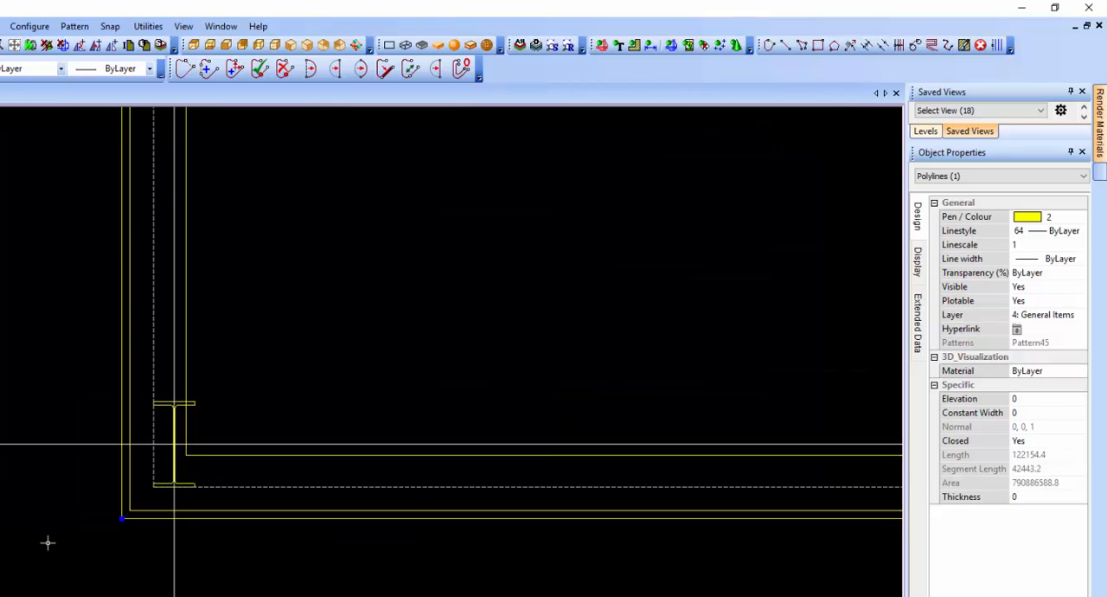
mouse_move(180, 504)
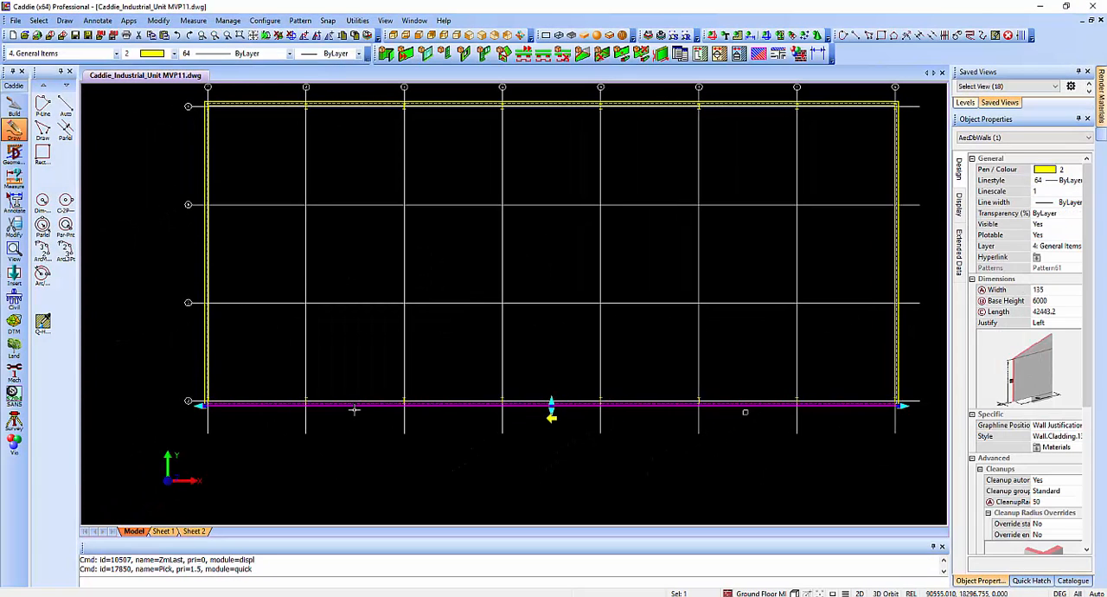
Add an AEC dimension along the lower long wall of the building.
right_click(353, 408)
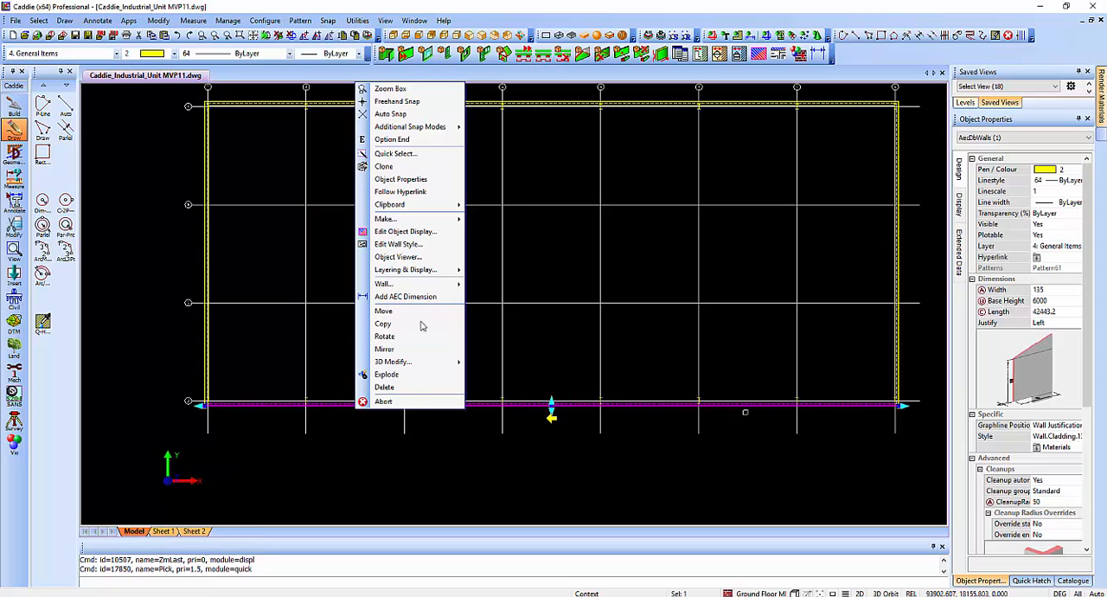
click(405, 296)
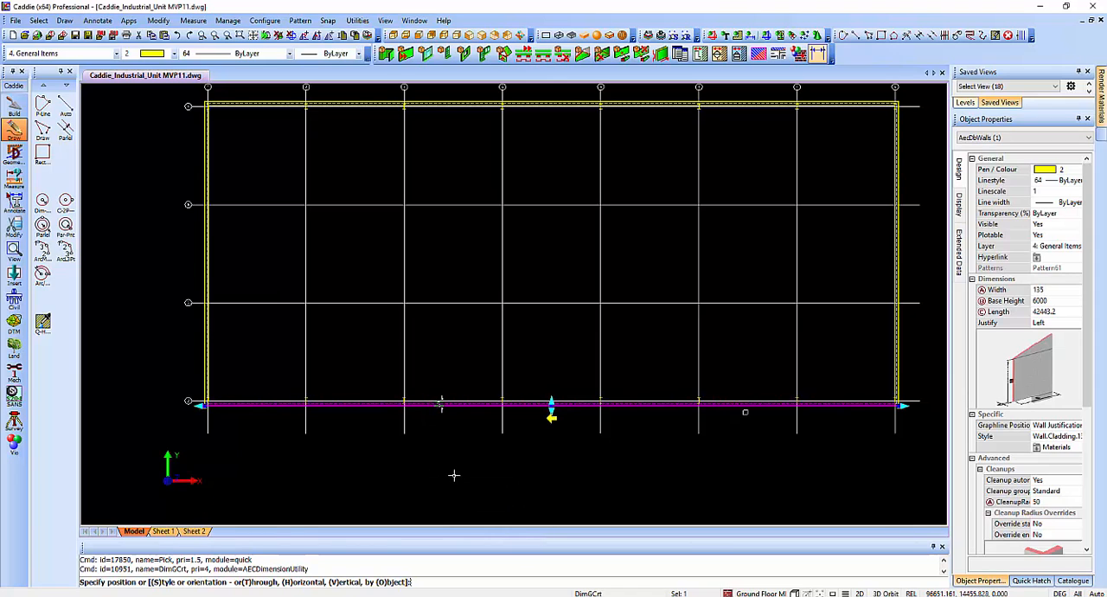
mouse_move(440, 471)
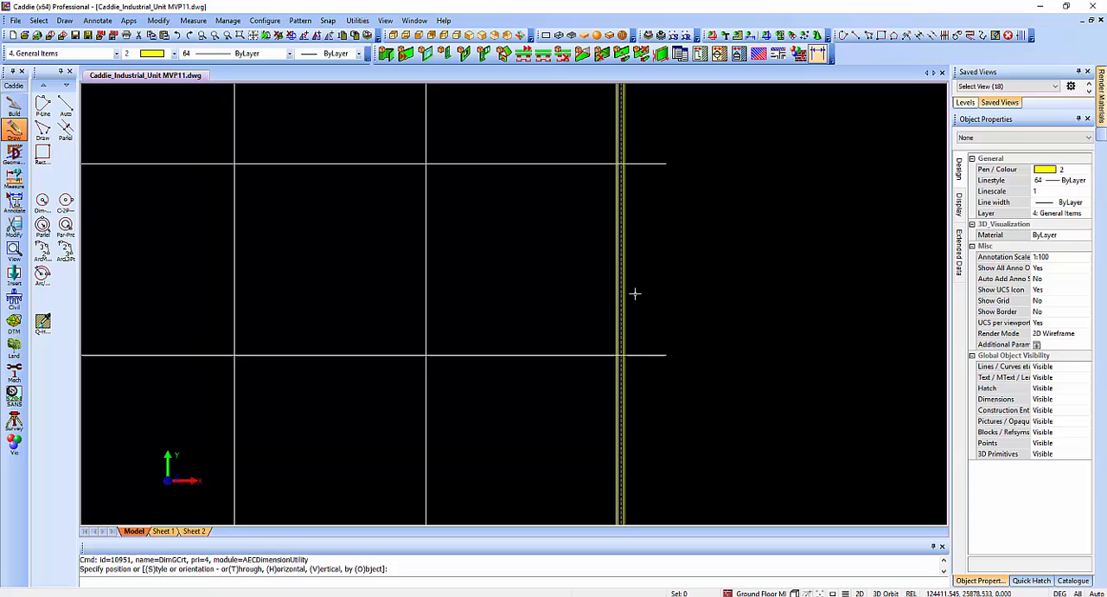
right_click(619, 259)
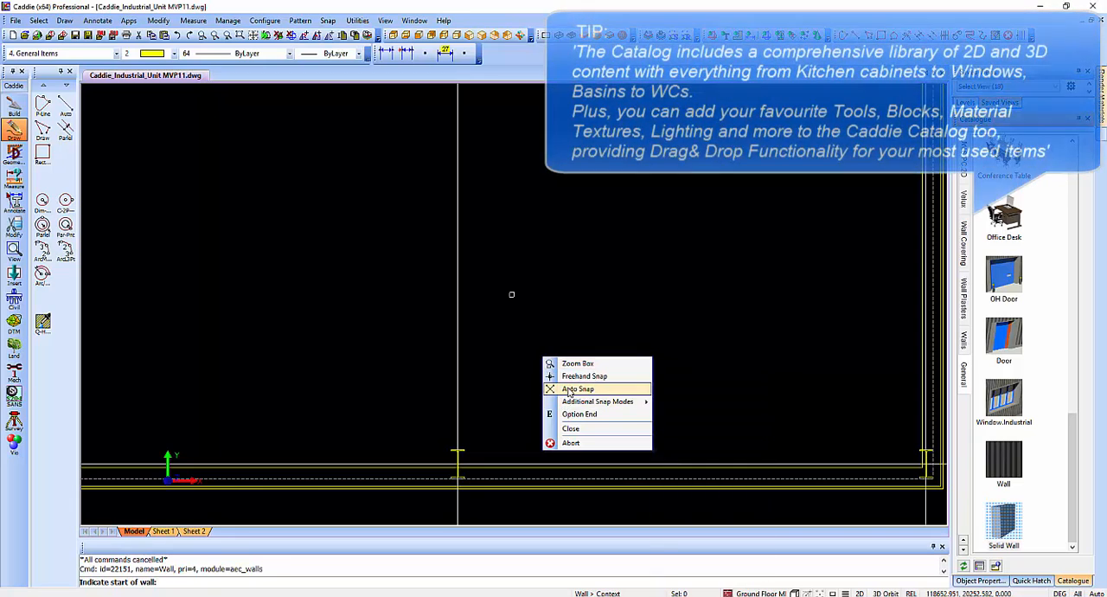
Draw an interior office wall from the front wall with Auto Snap on.
click(578, 387)
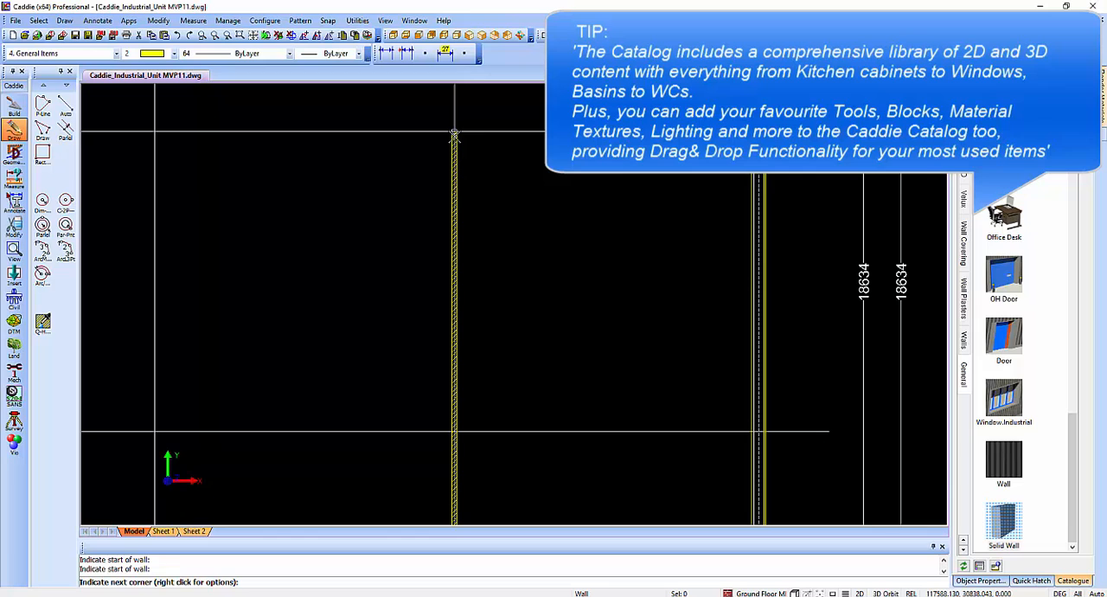
click(455, 134)
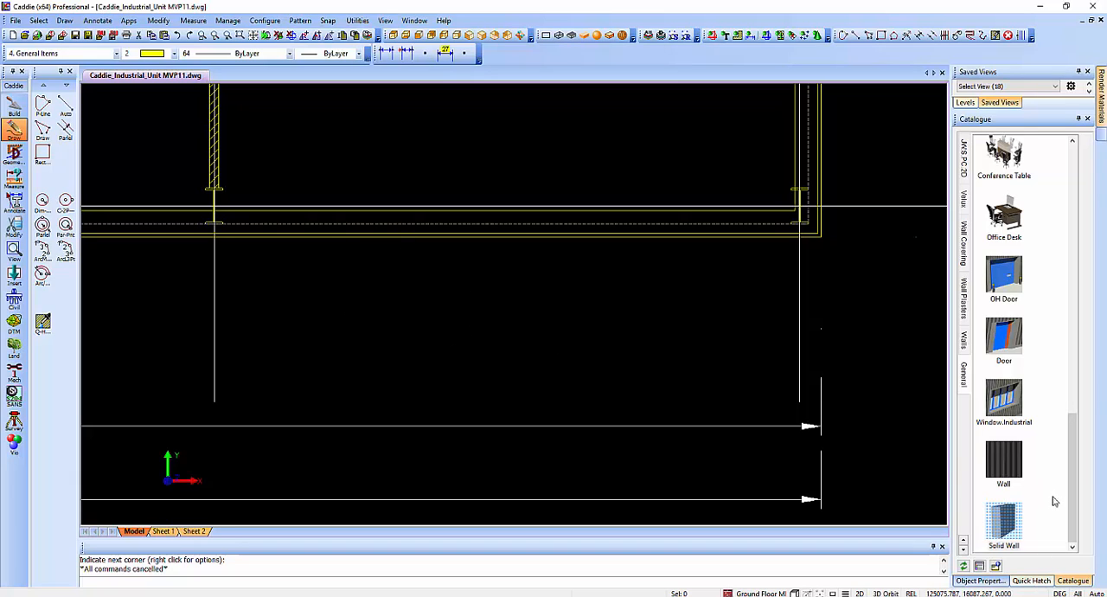
mouse_move(1003, 407)
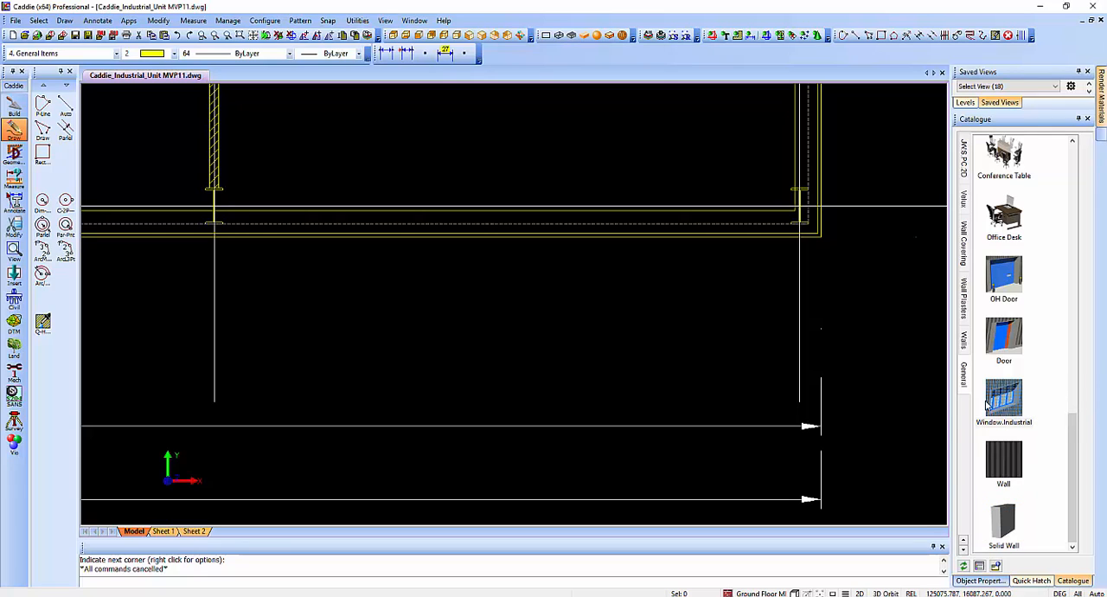
Insert a window and a hinged swing door into the office walls, choosing the hinge side.
click(1003, 397)
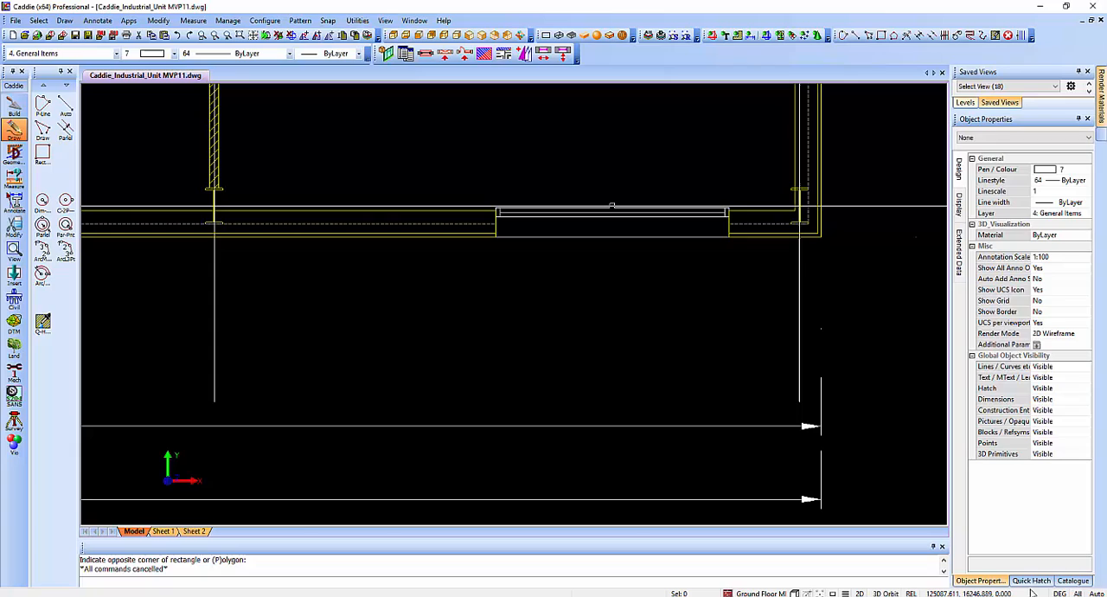
click(1073, 581)
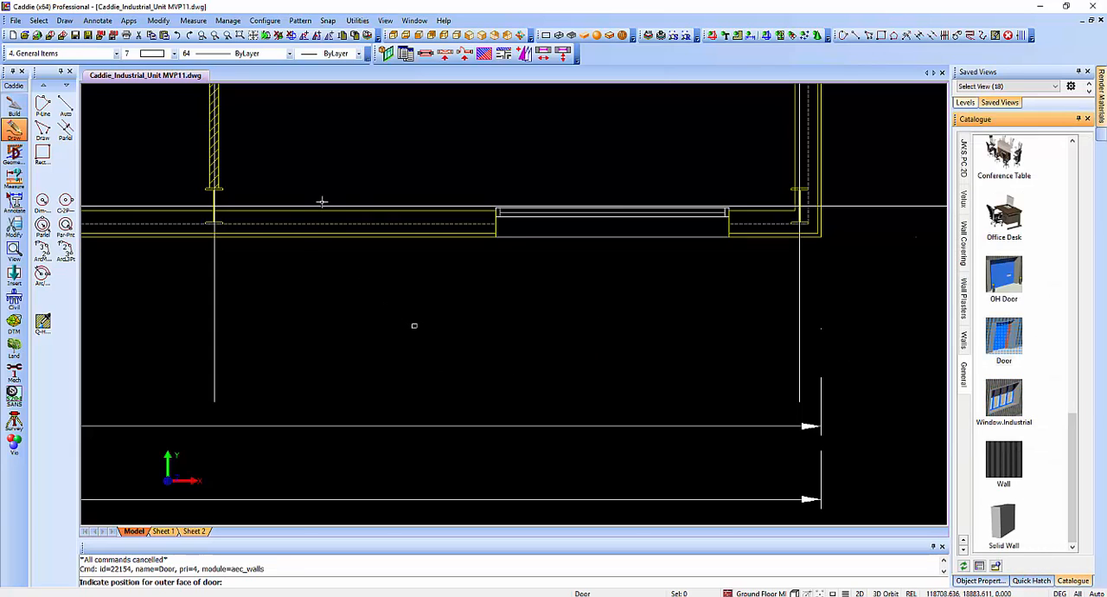
click(322, 204)
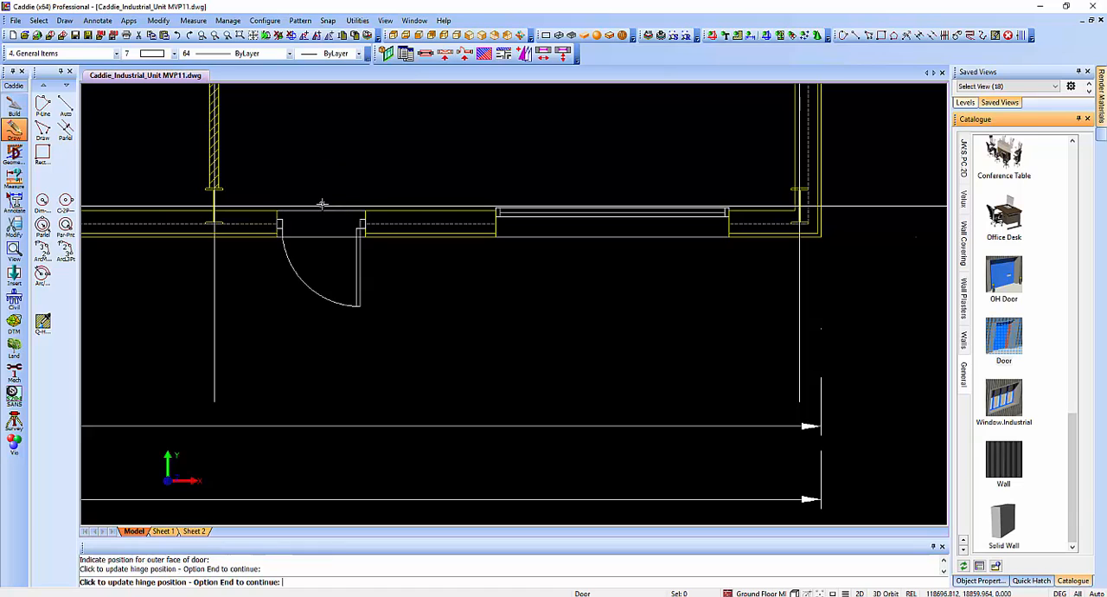
click(322, 201)
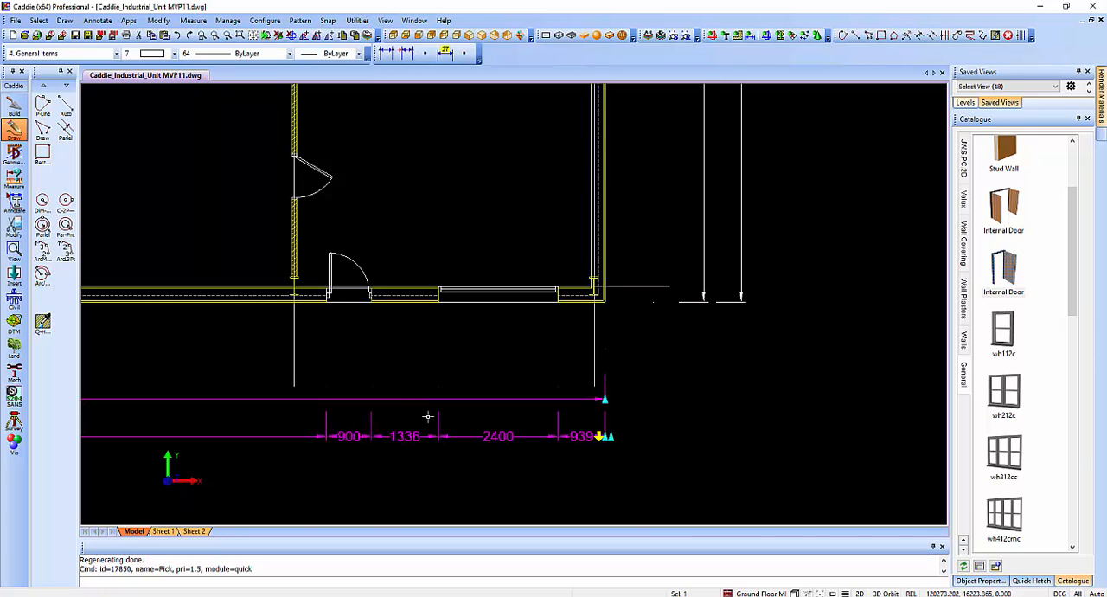
mouse_move(295, 344)
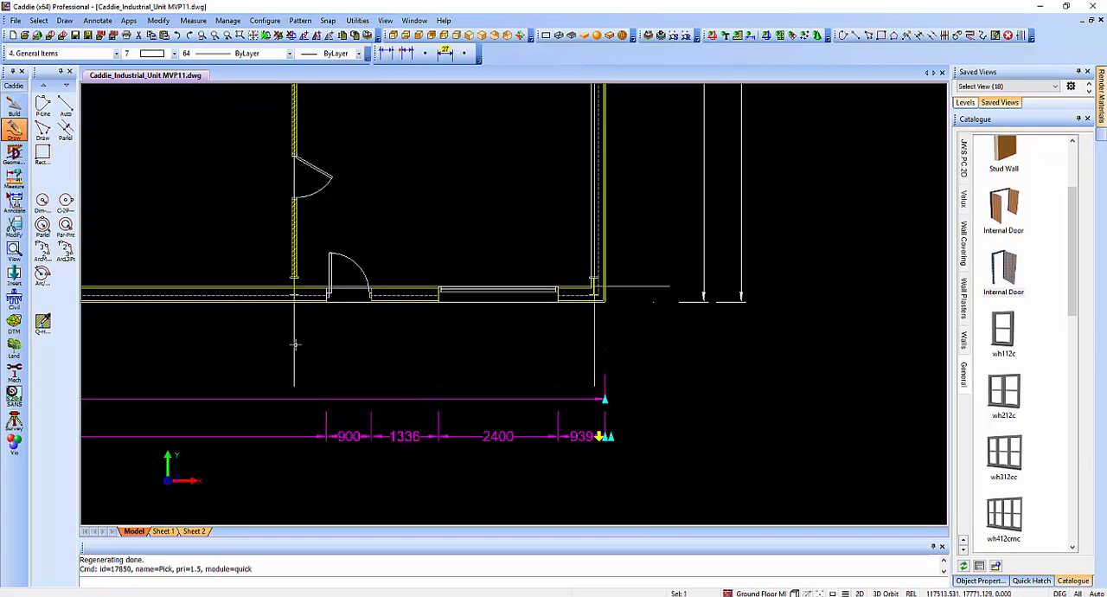
mouse_move(297, 353)
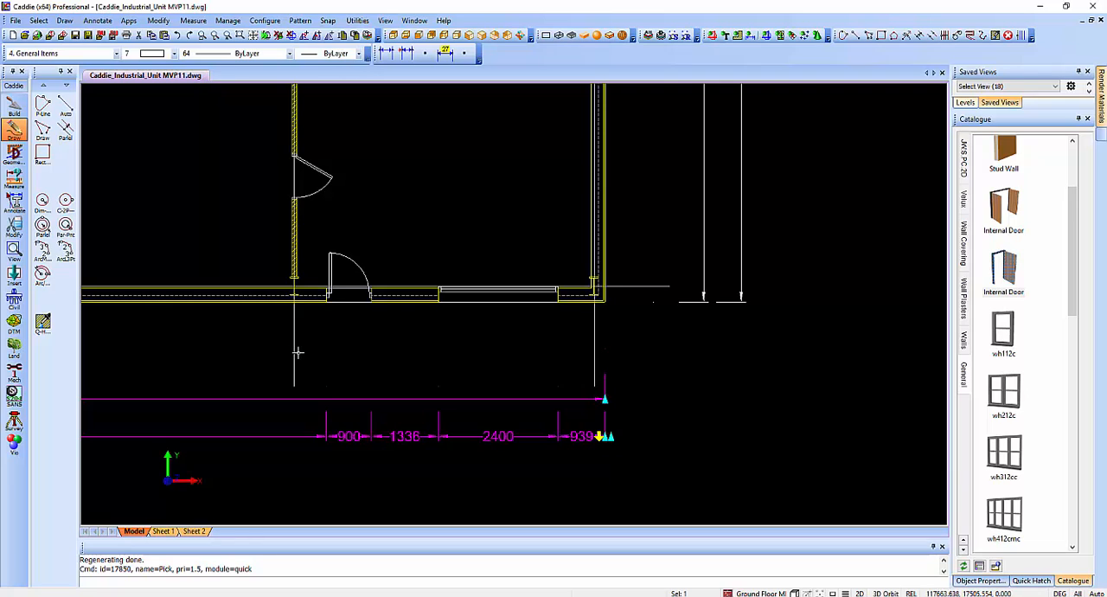
mouse_move(441, 408)
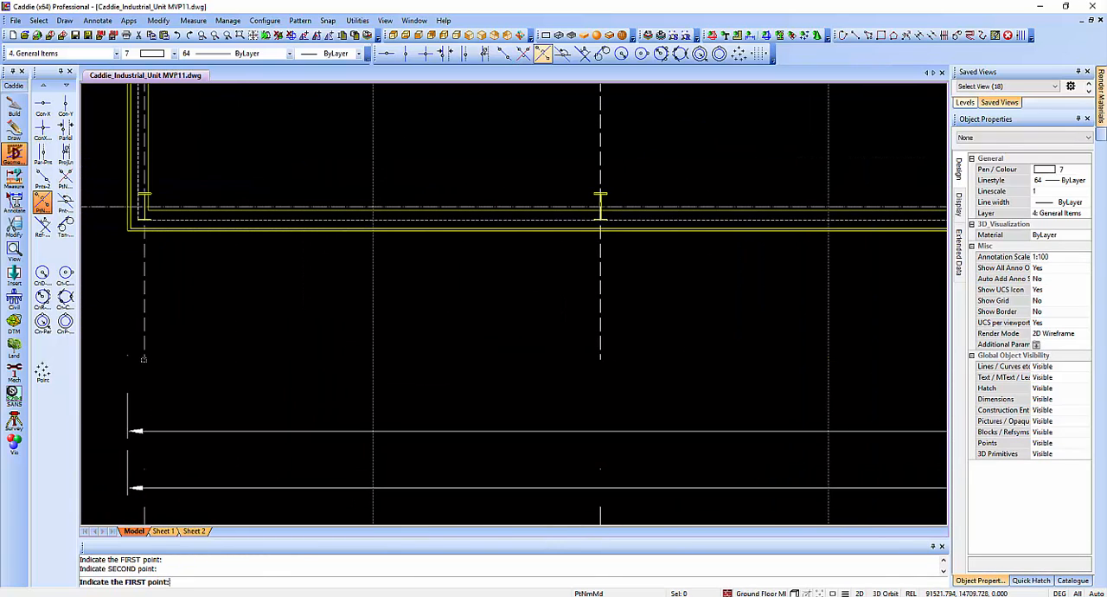
Pick the first point of a dashed grid line on the floor plan.
click(1072, 579)
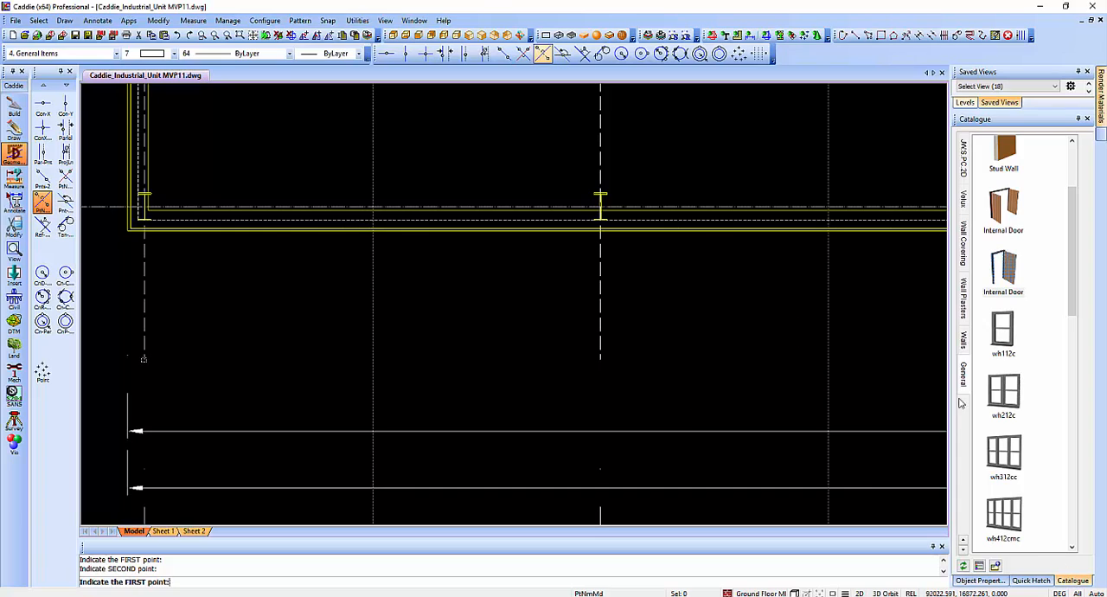
scroll(down, 3)
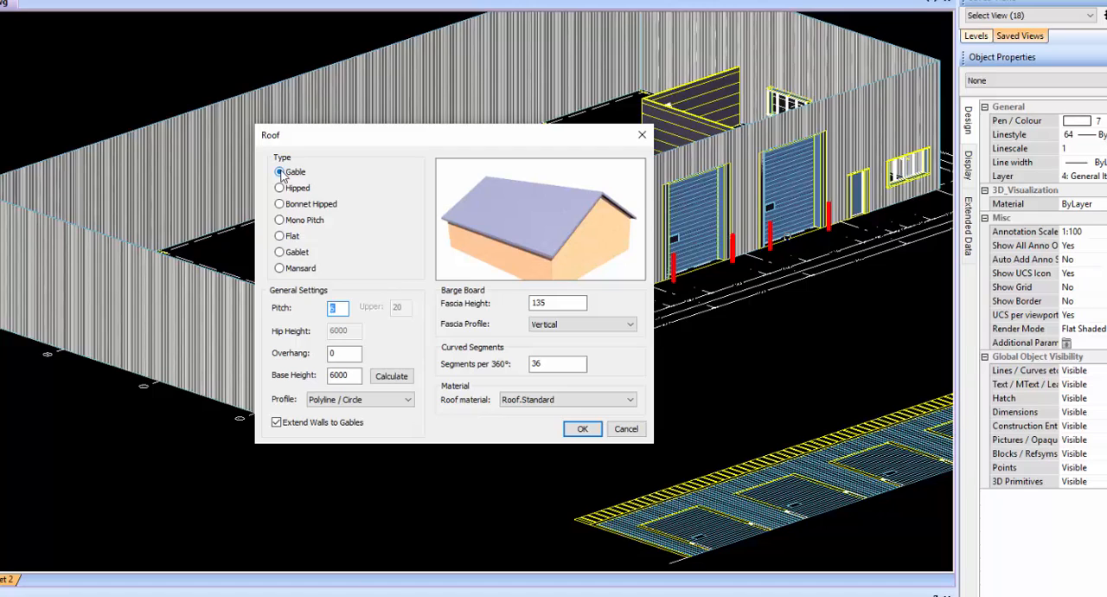
Preview Hipped, Flat, Gablet and Mansard roofs, then accept the Gable roof settings.
click(280, 187)
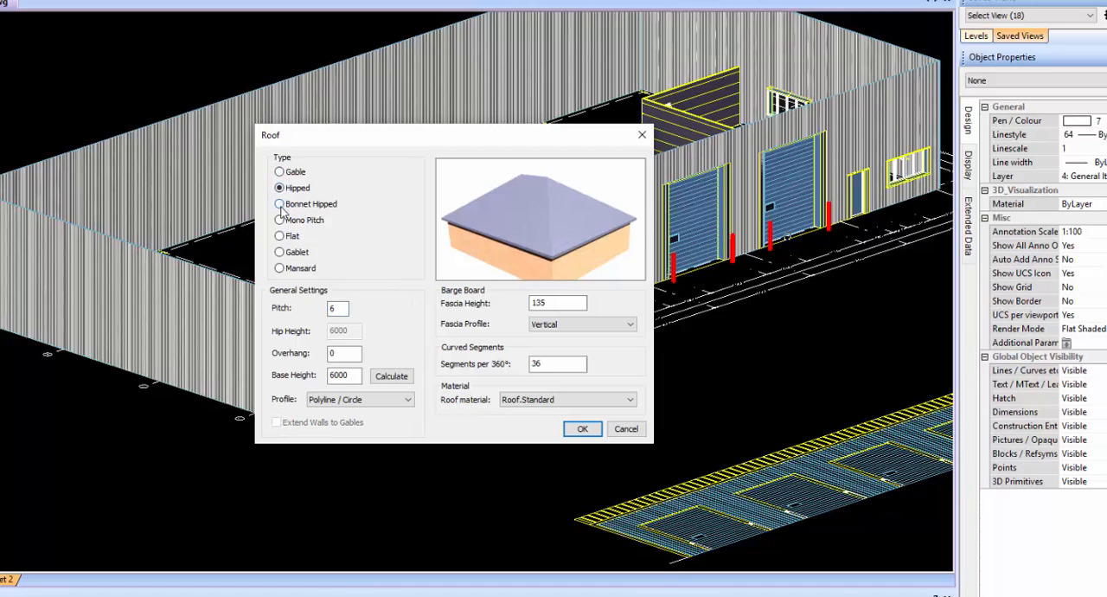
click(281, 235)
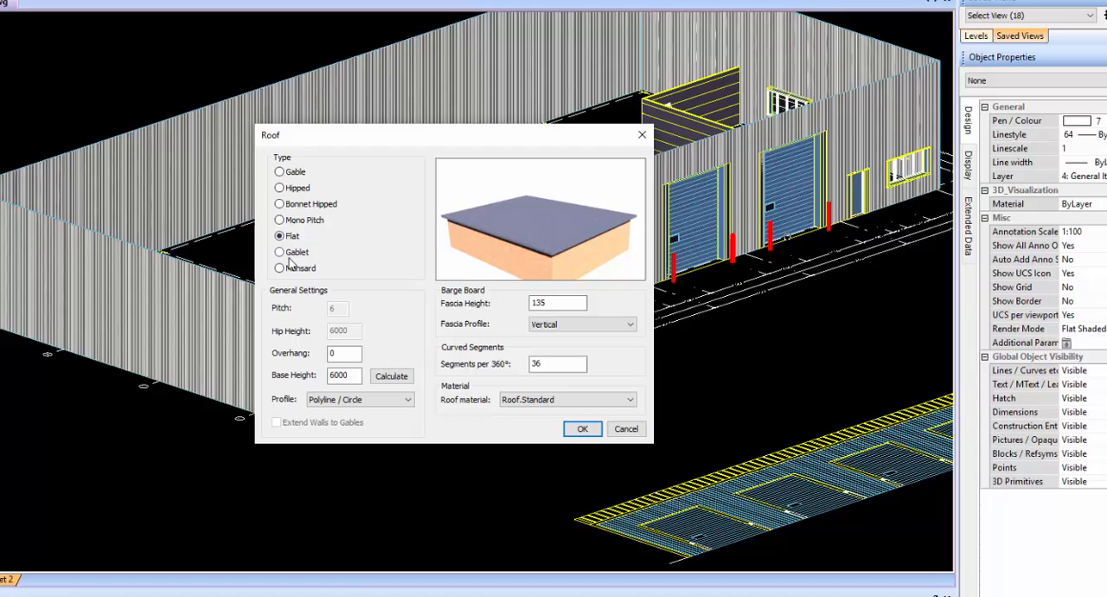
click(280, 252)
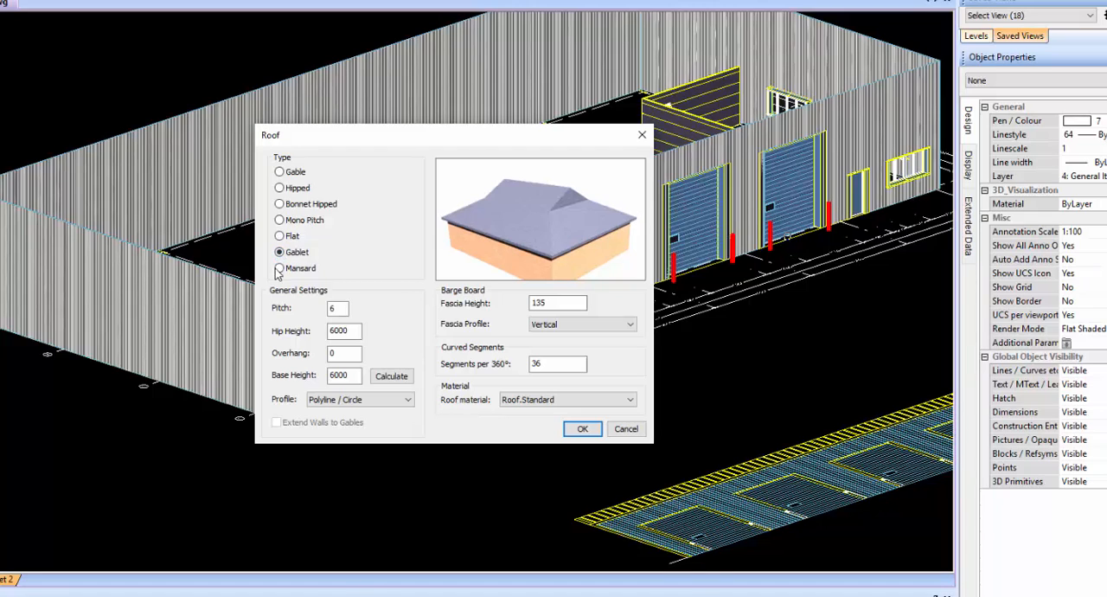
click(280, 266)
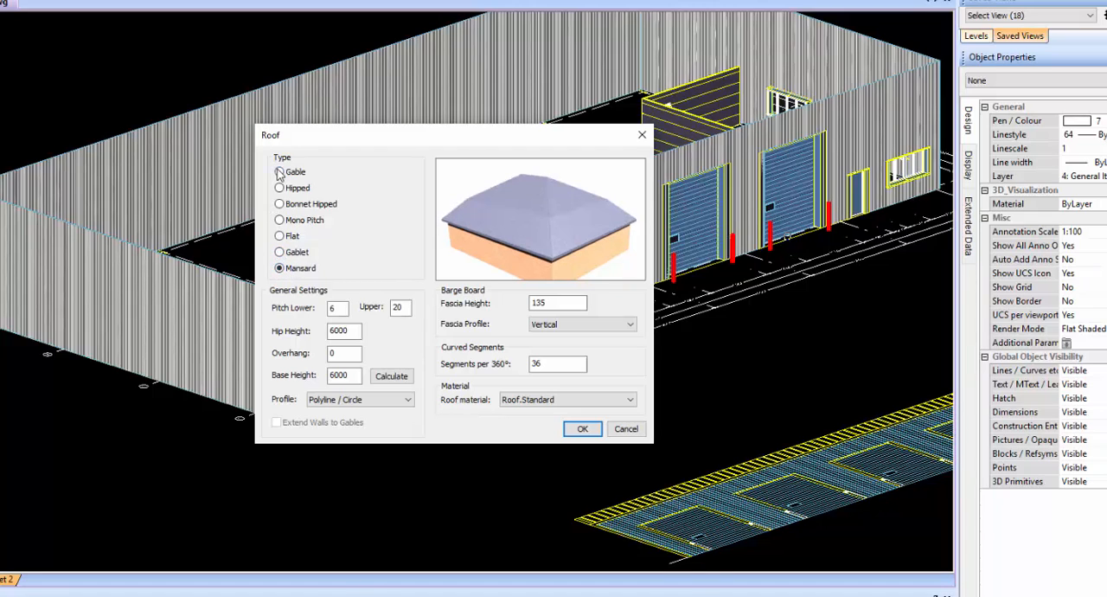
click(279, 172)
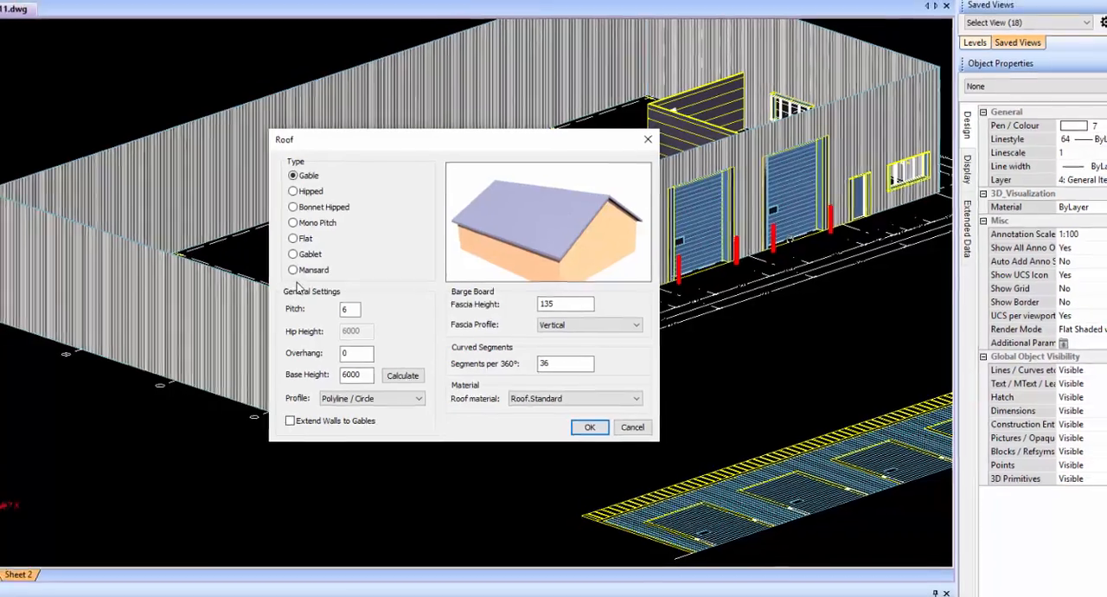
click(588, 426)
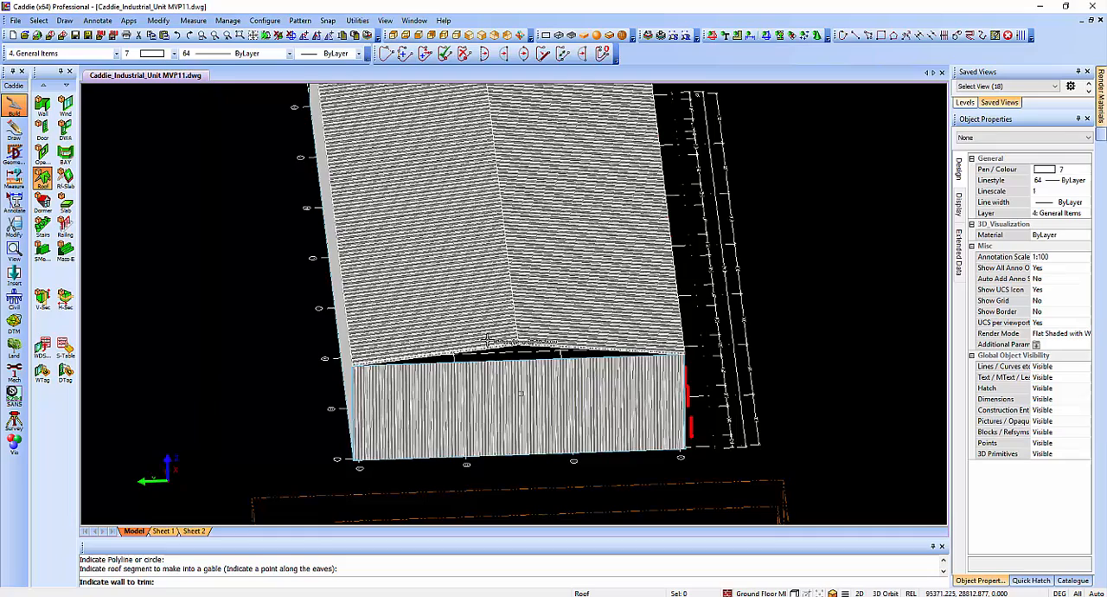
mouse_move(495, 500)
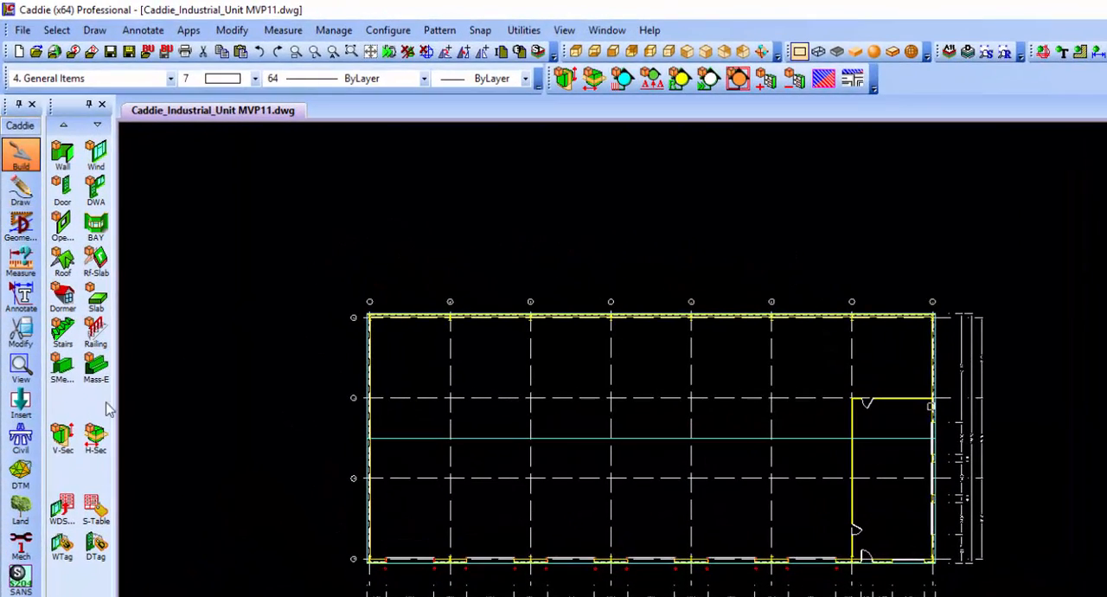
Create Quick Section elevations of the unit with the H-Sec tool.
click(62, 436)
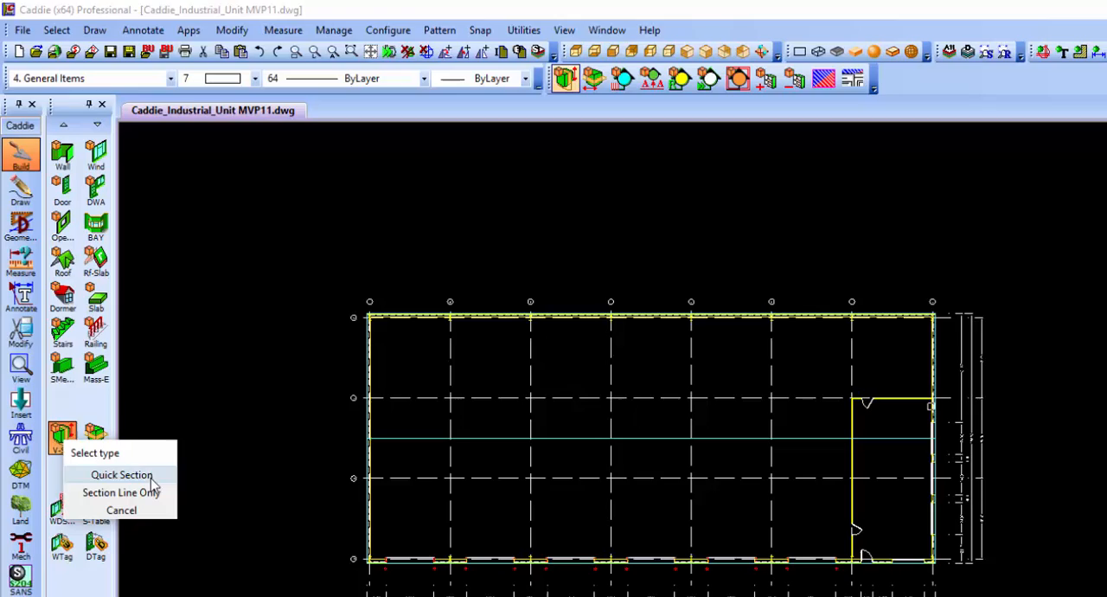
click(121, 473)
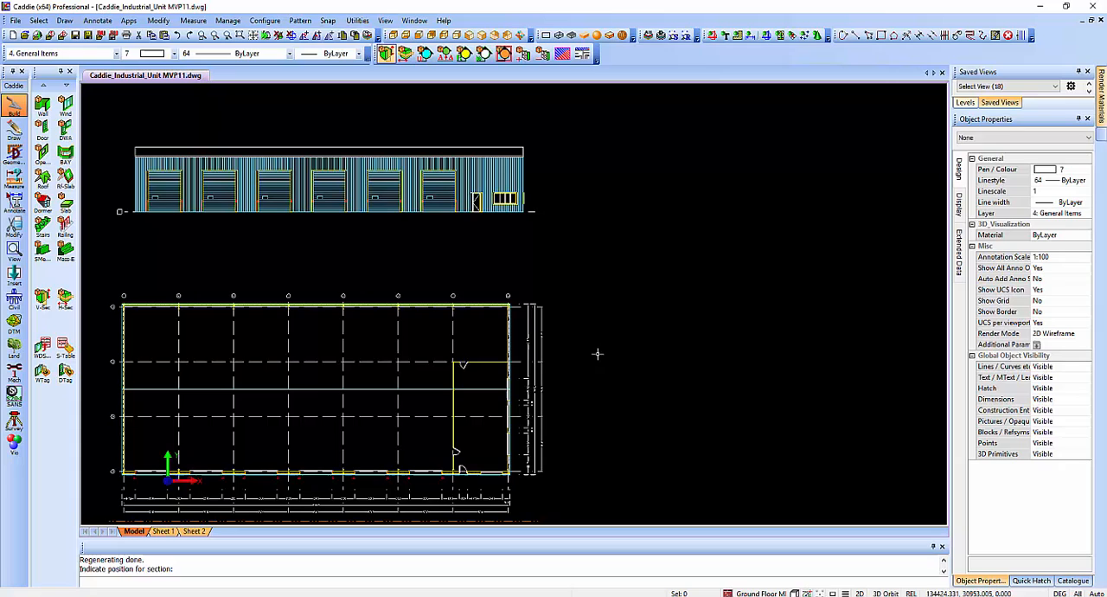
click(41, 297)
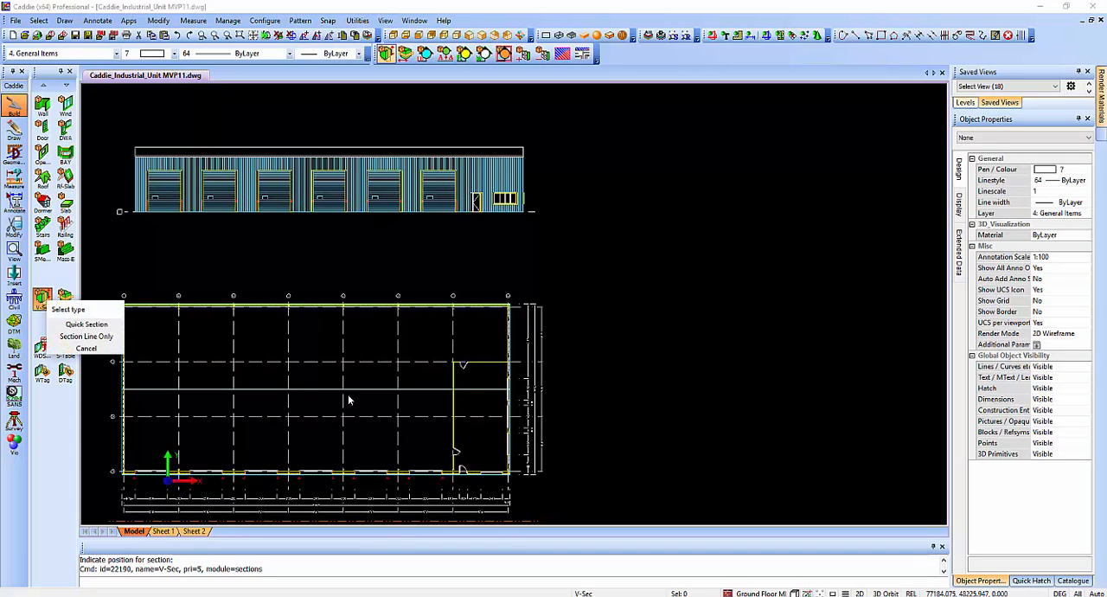
click(87, 324)
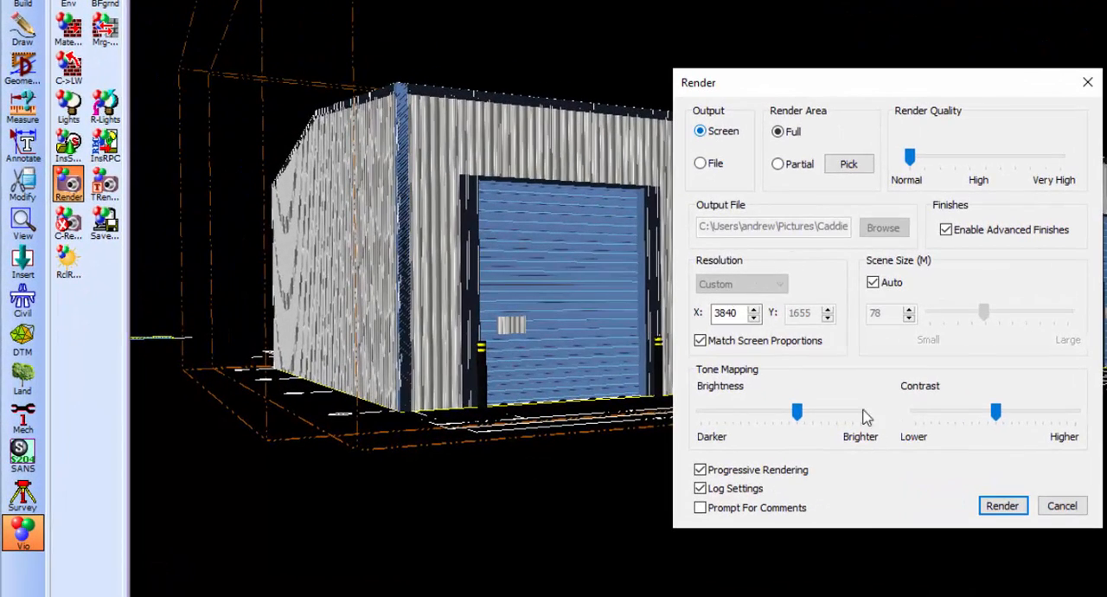
mouse_move(799, 443)
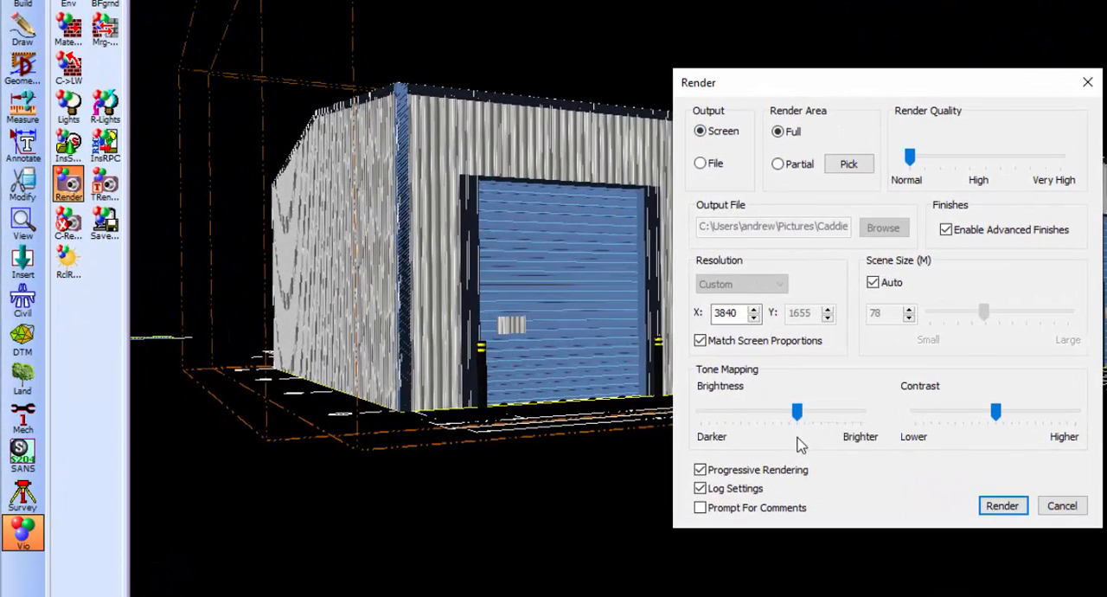
Render the 3D view to Screen with the default render settings.
click(1003, 505)
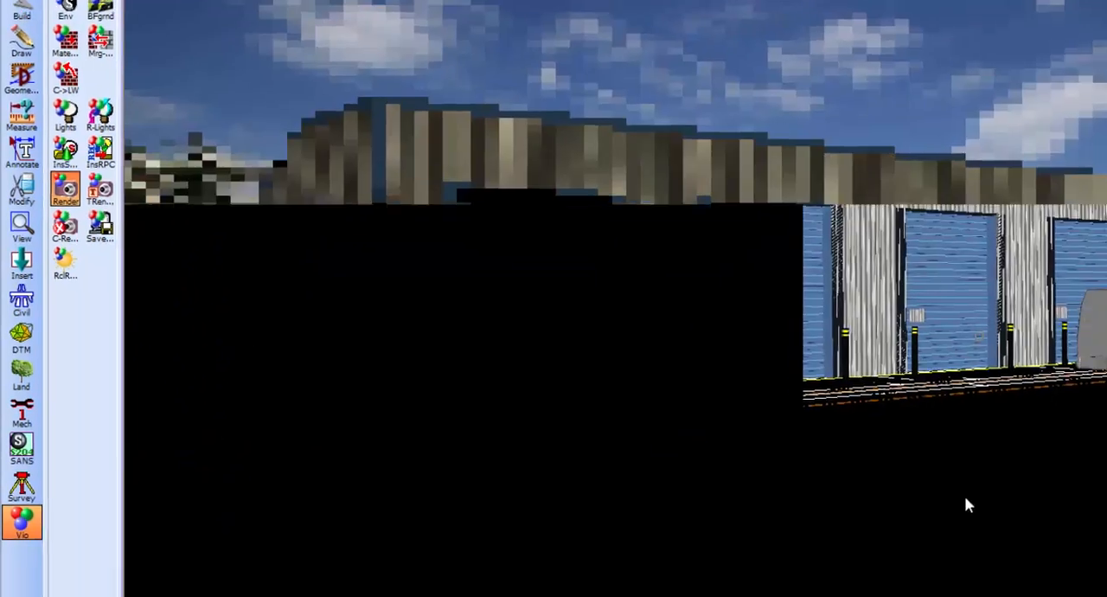